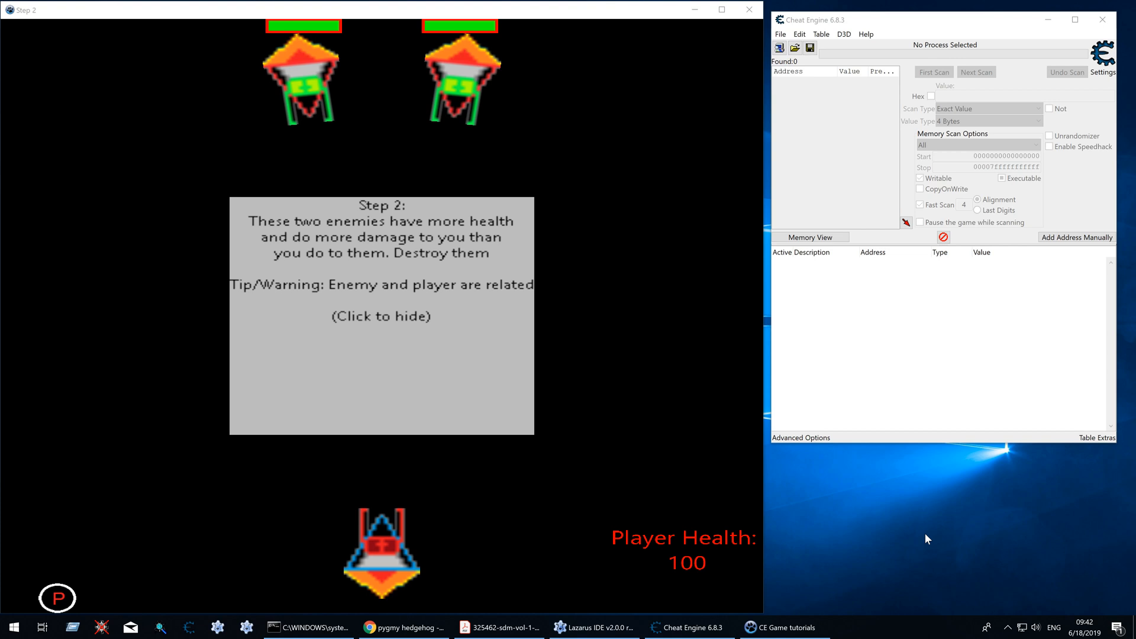
mouse_move(244, 69)
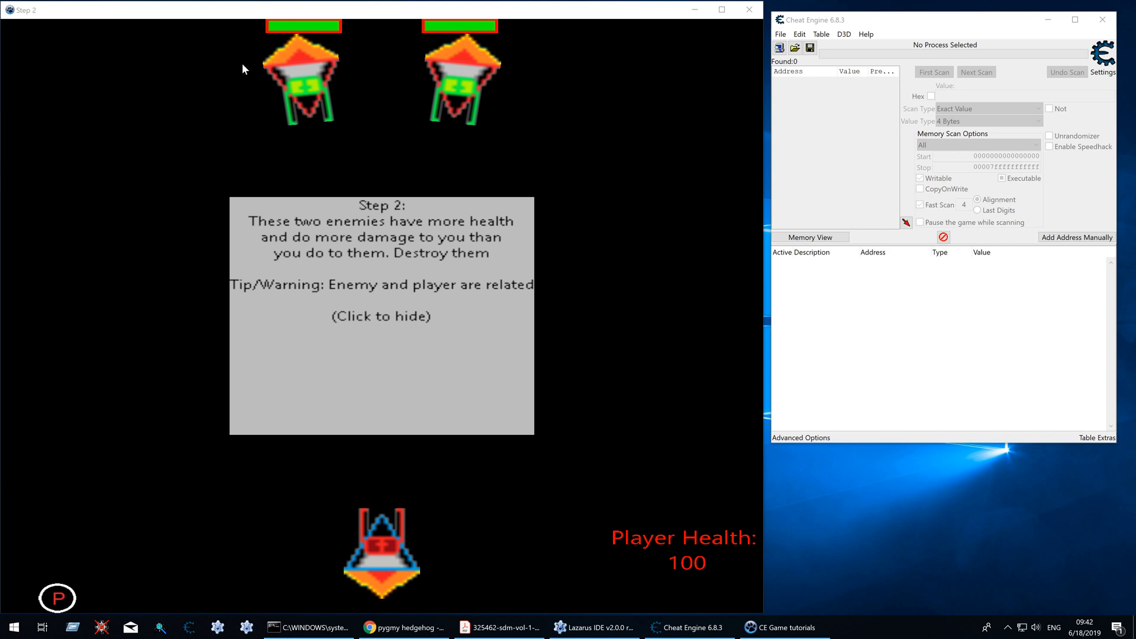
mouse_move(401, 563)
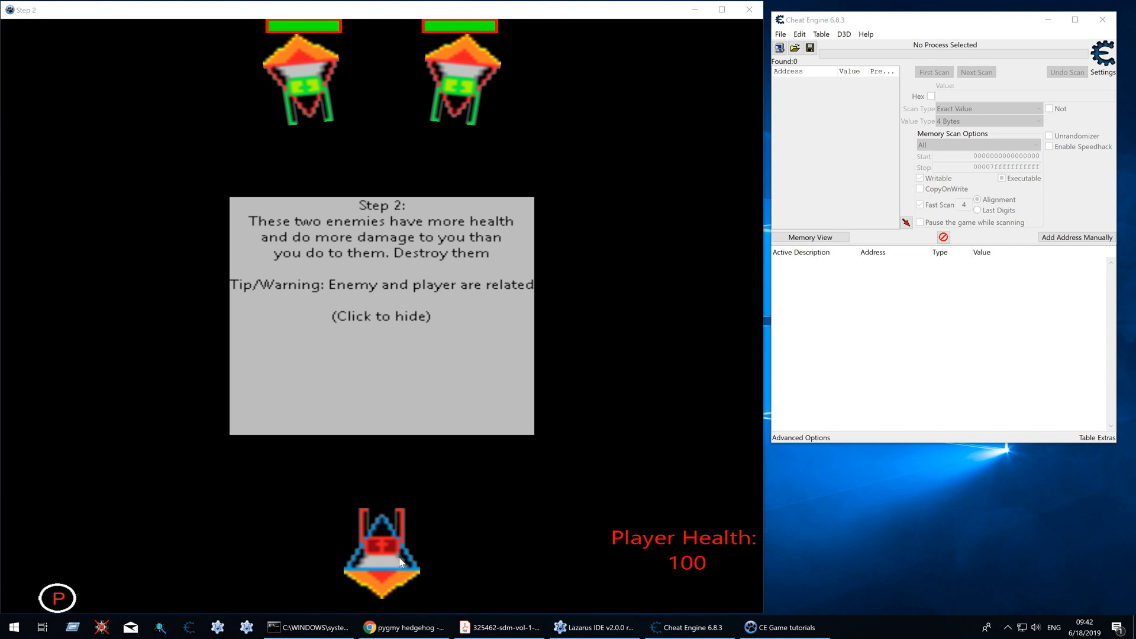
mouse_move(473, 78)
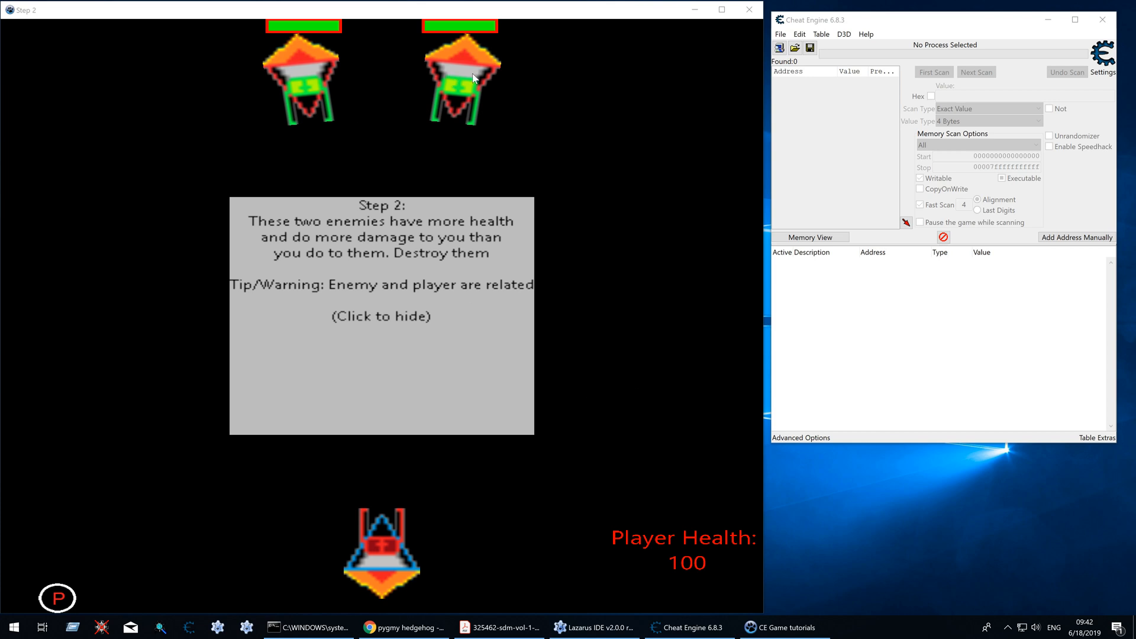
mouse_move(377, 581)
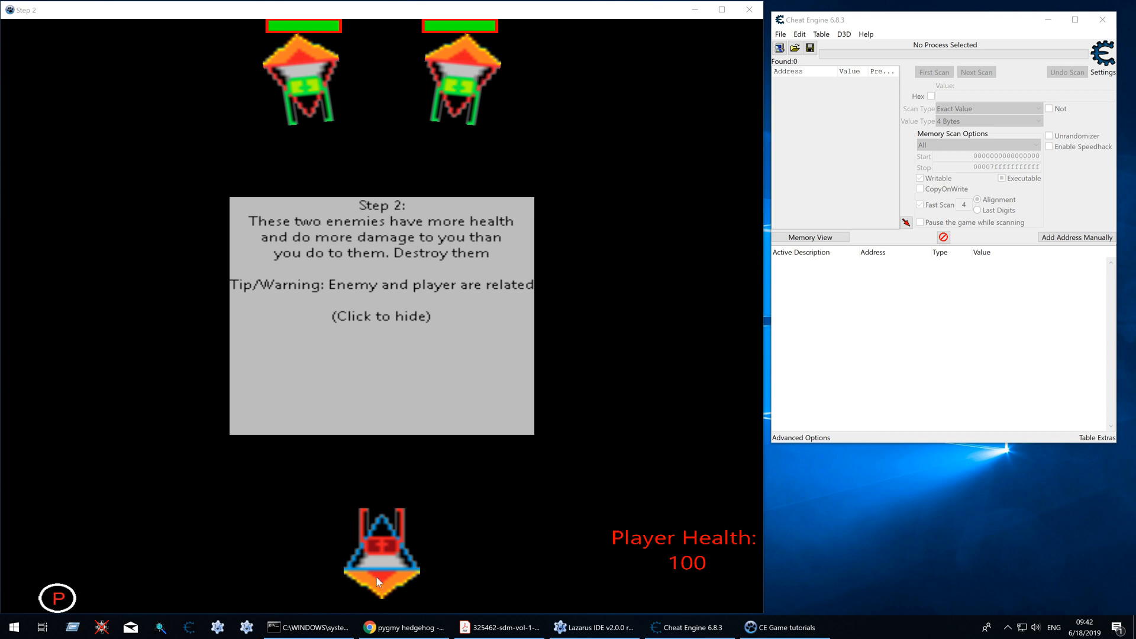
mouse_move(814, 119)
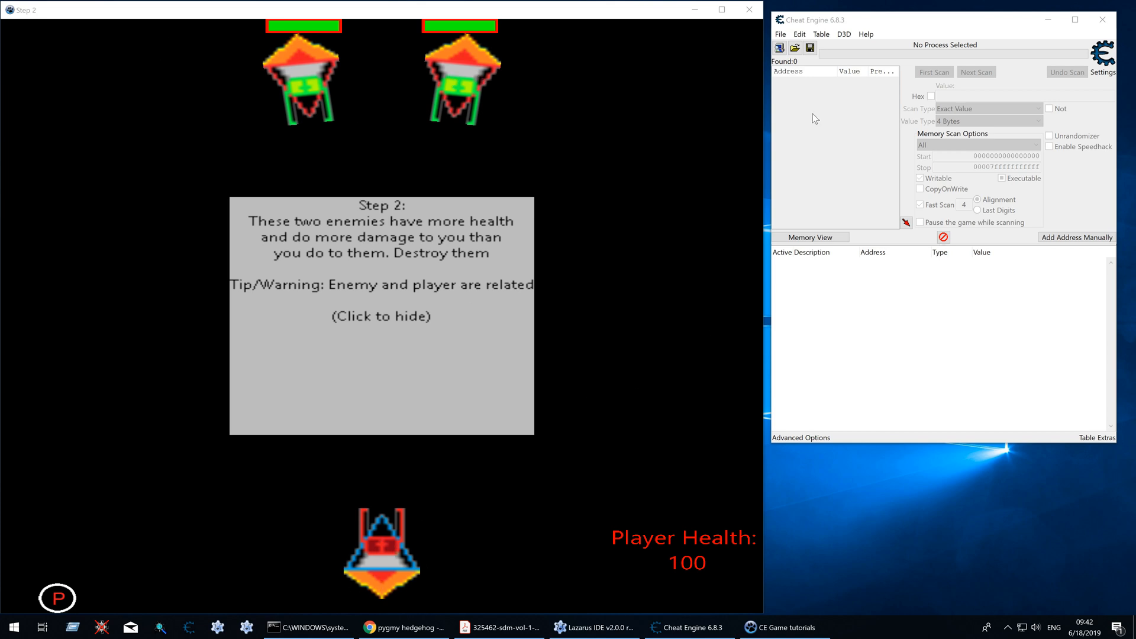
- Attach to the CE Game tutorials process and run a first scan for the value 100
click(778, 46)
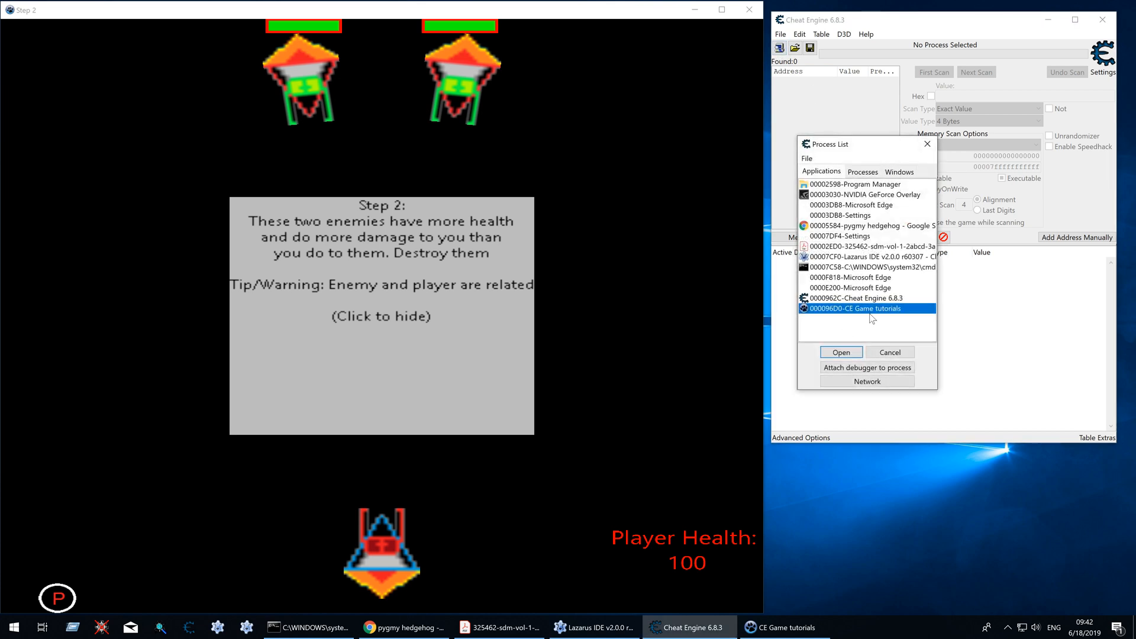
click(840, 353)
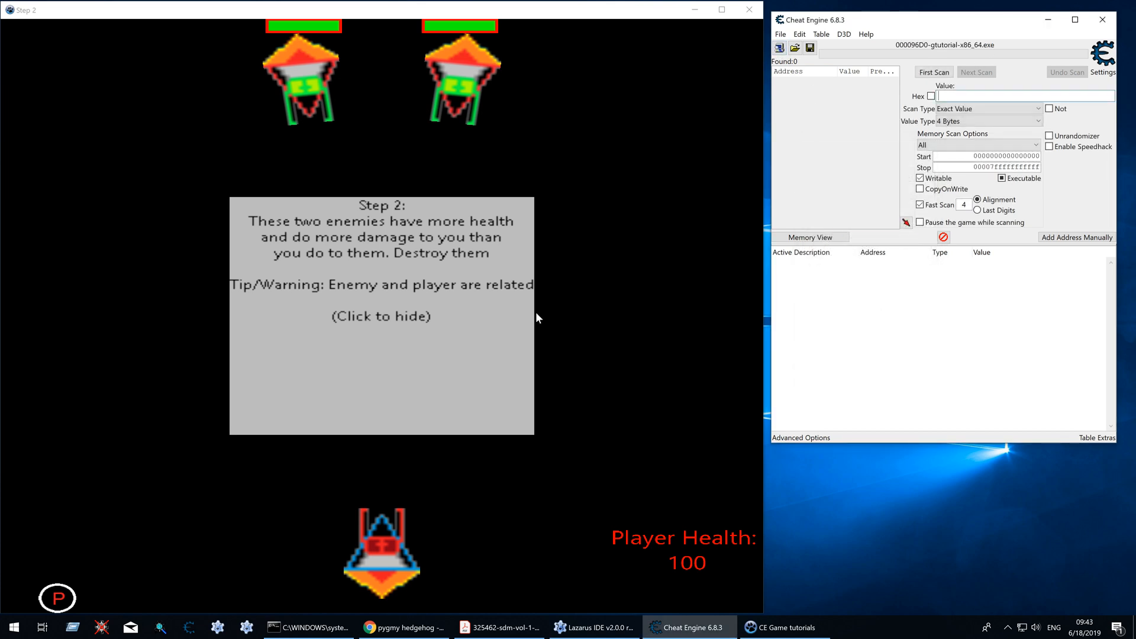
click(933, 72)
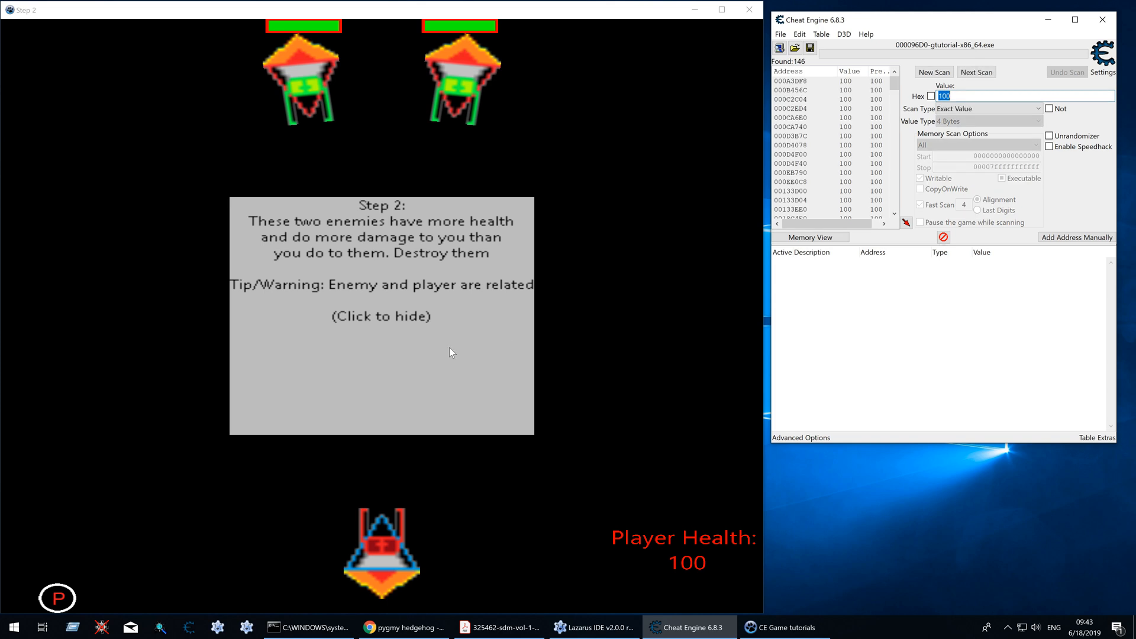
- Hide the step 2 tip and add the player health address (now 96) to the table
click(450, 353)
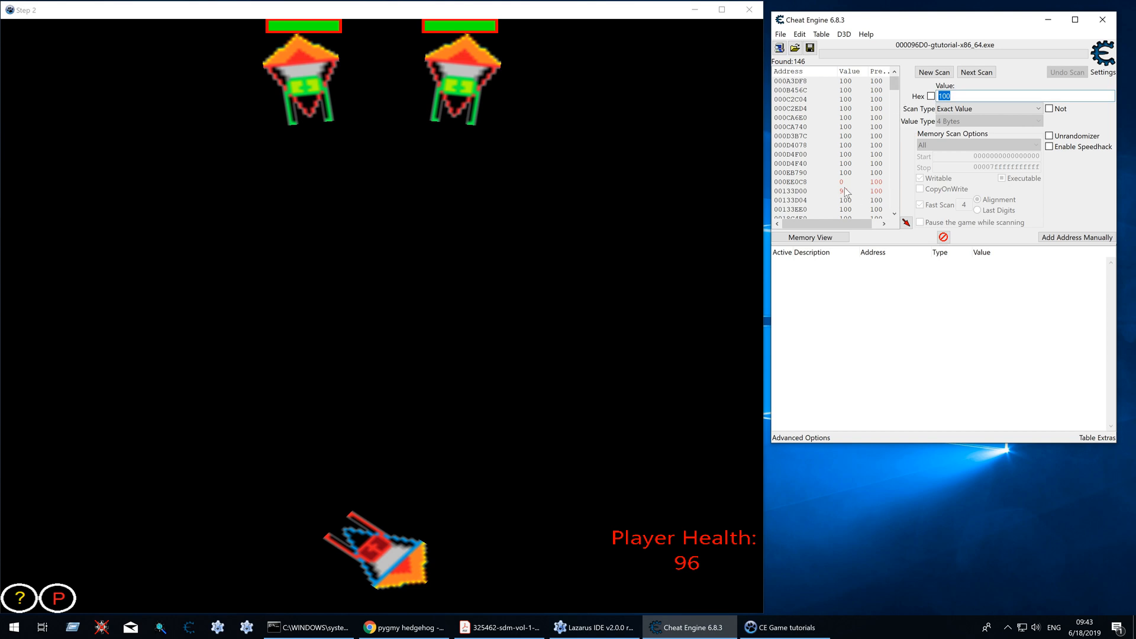
double_click(789, 191)
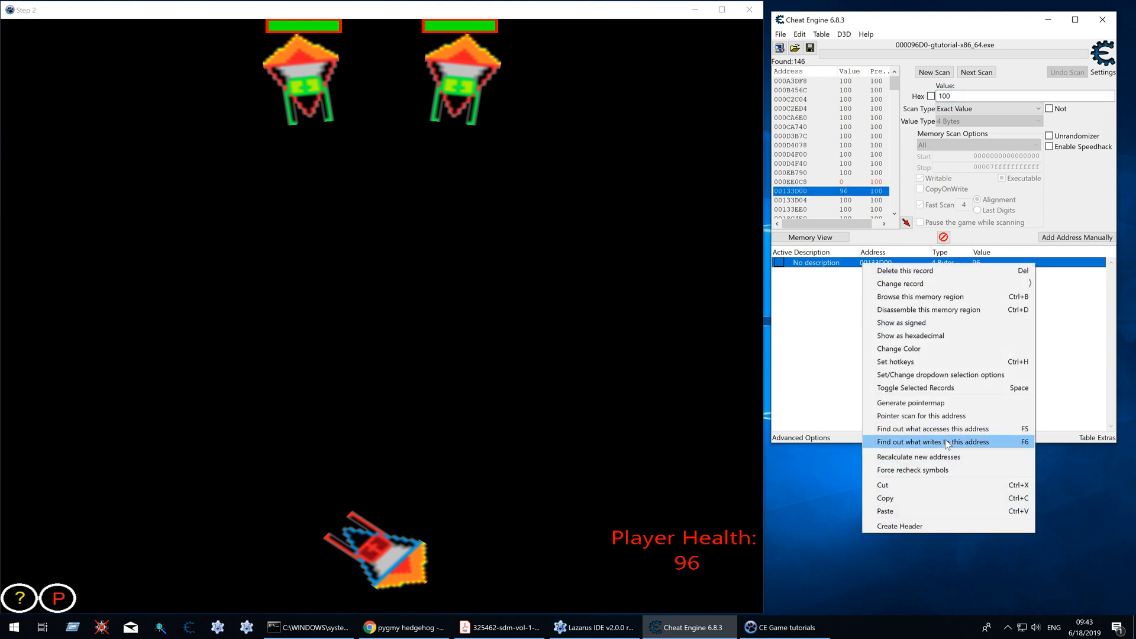
- Watch writes to the health address and show the caught subtract instruction in the disassembler
click(933, 441)
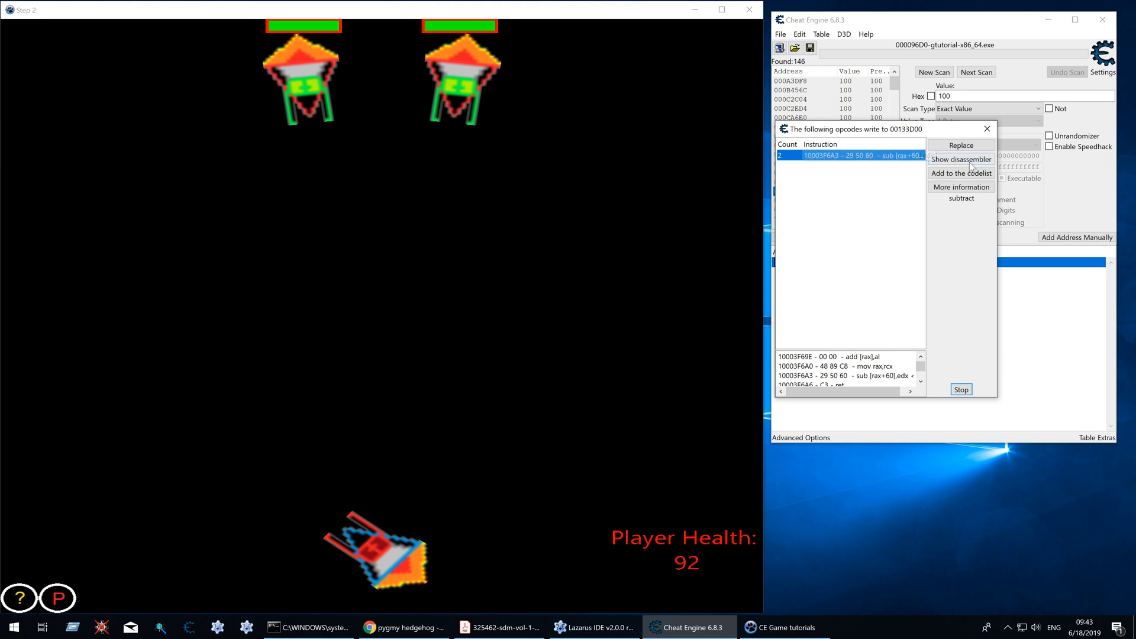
click(961, 158)
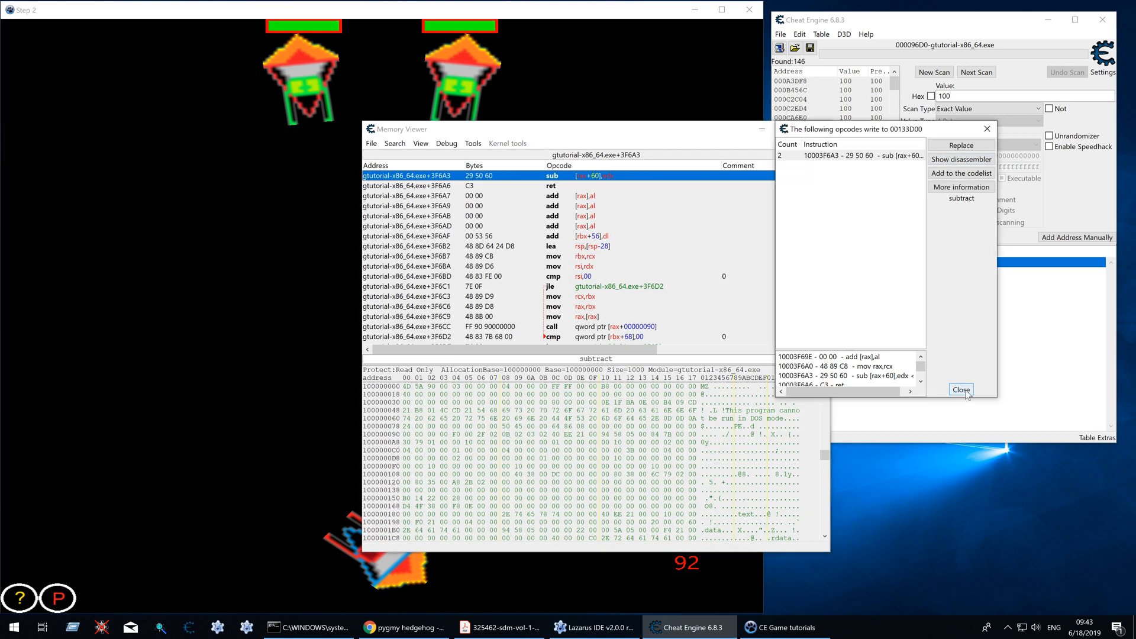
click(961, 390)
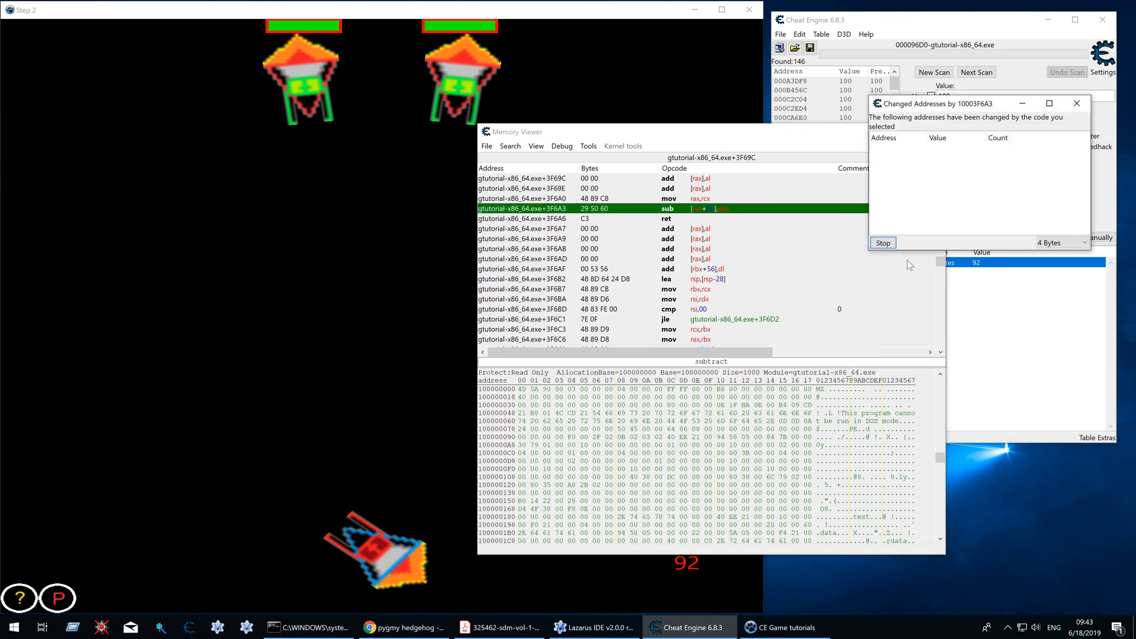
mouse_move(384, 137)
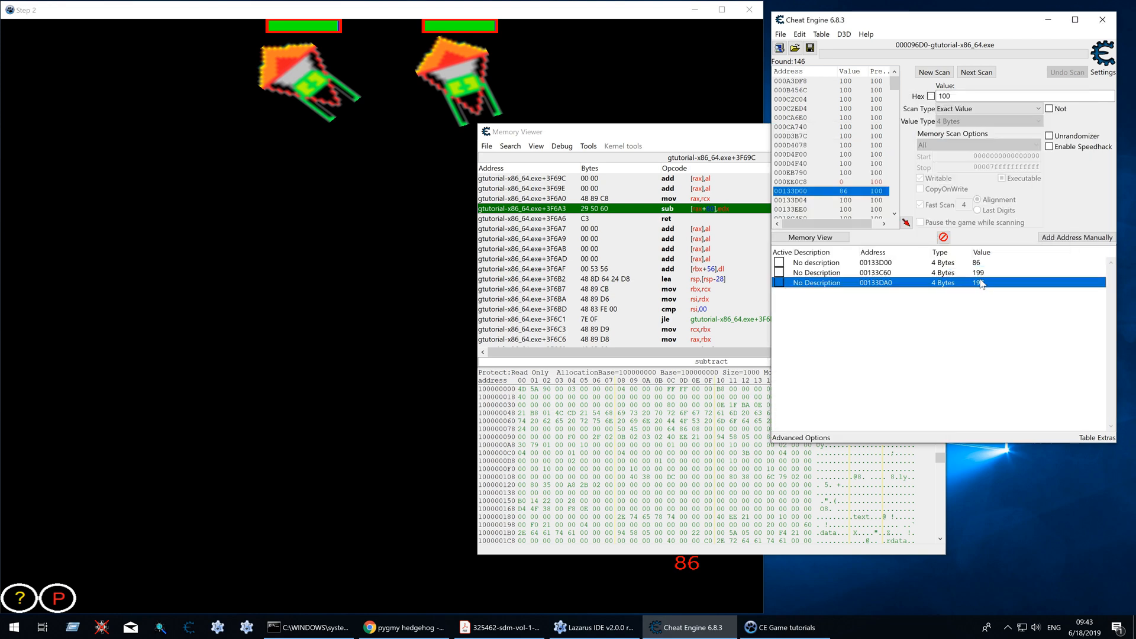
- Select both enemy health records, set them to 1 and freeze them so the enemies die
click(869, 272)
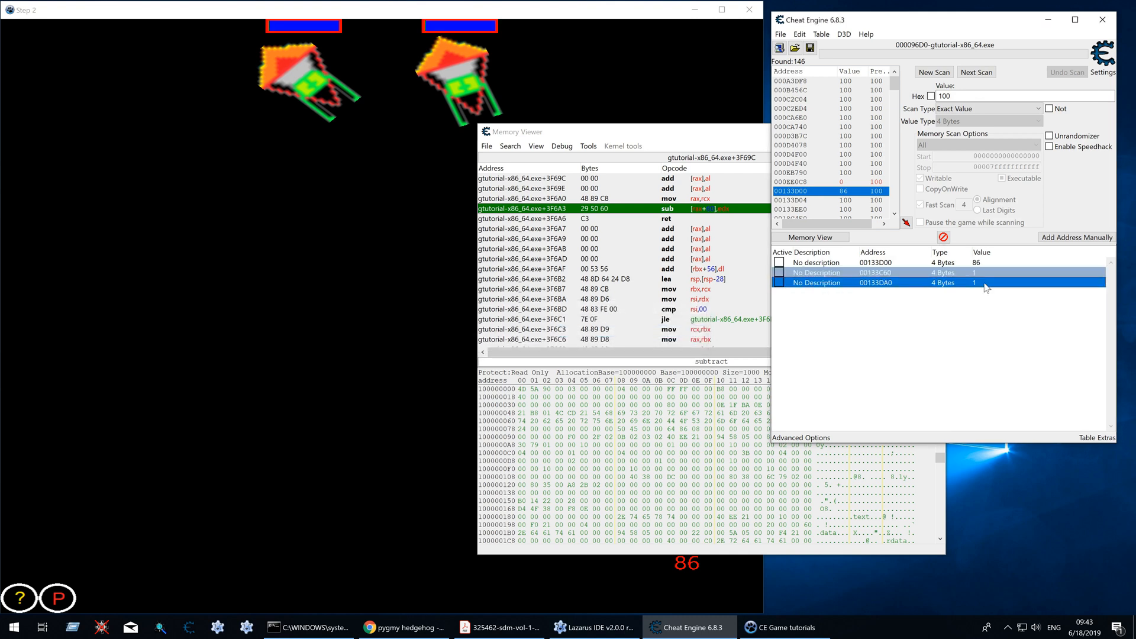
click(780, 272)
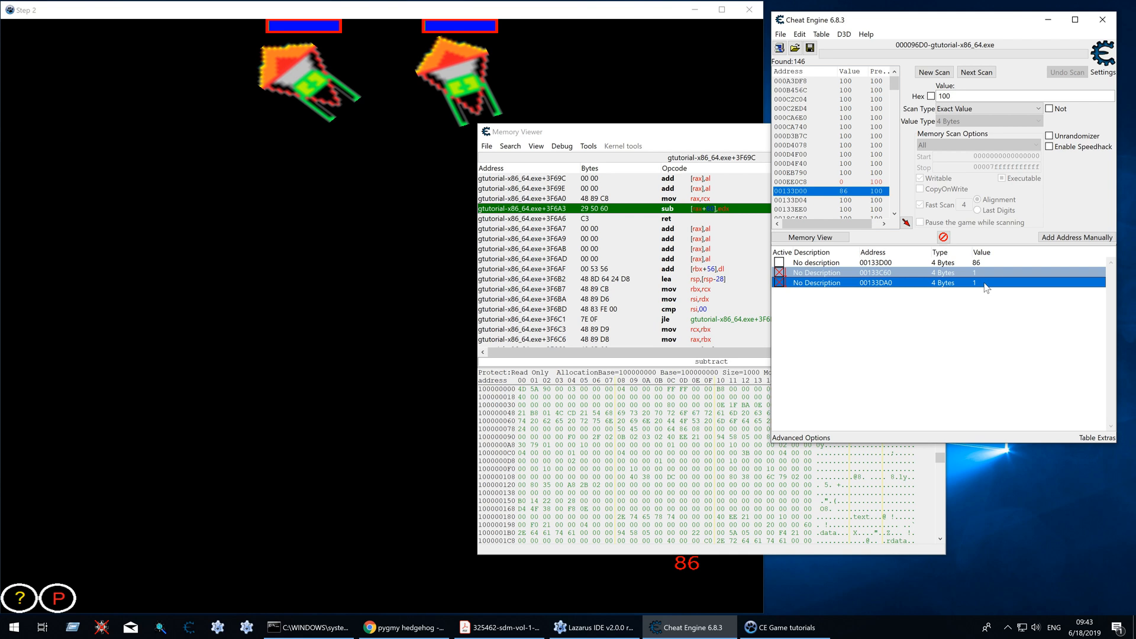
mouse_move(857, 387)
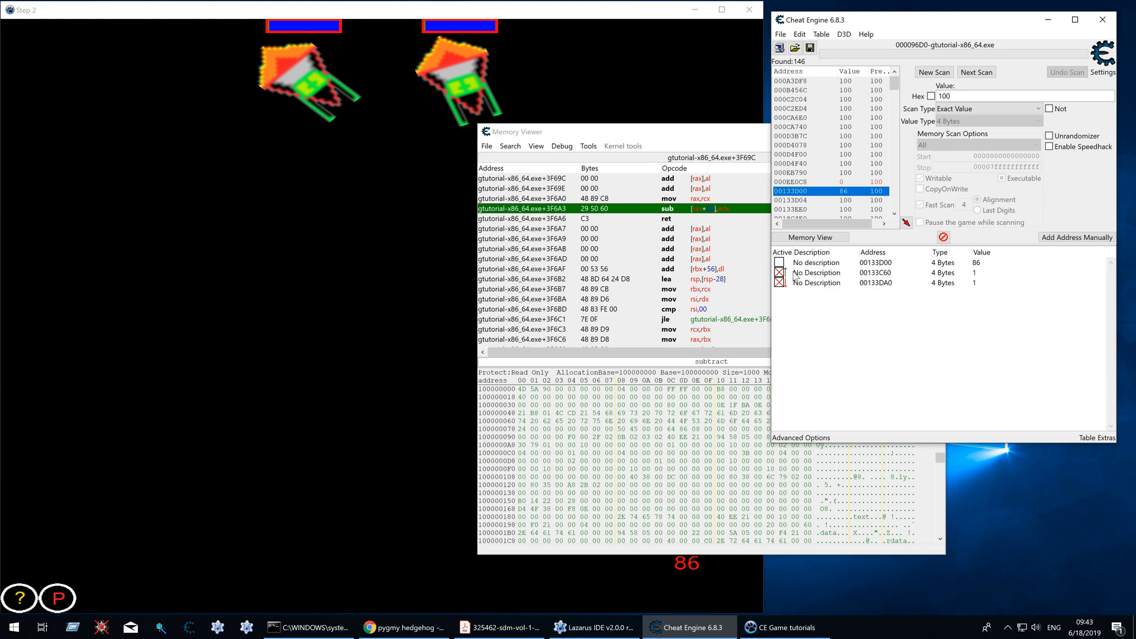
click(817, 272)
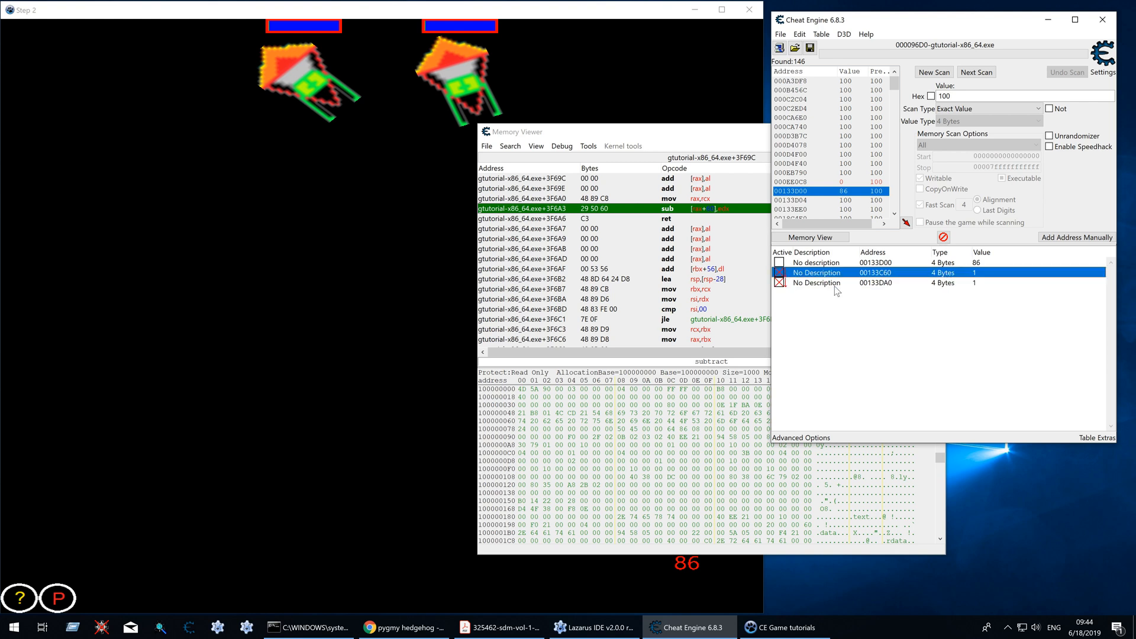
mouse_move(817, 375)
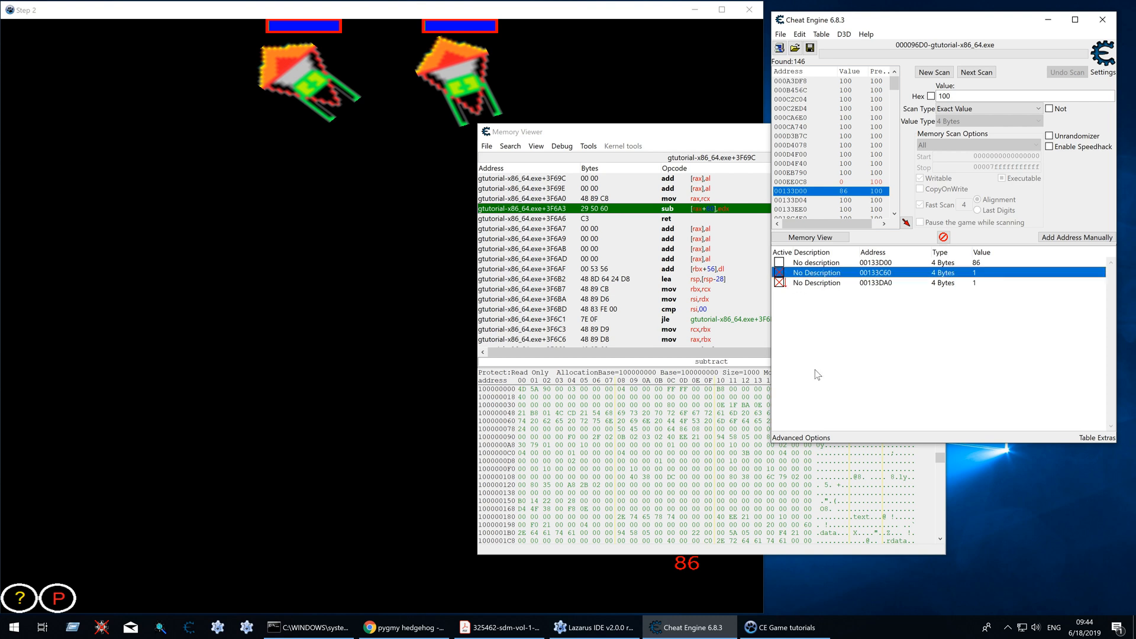
mouse_move(811, 343)
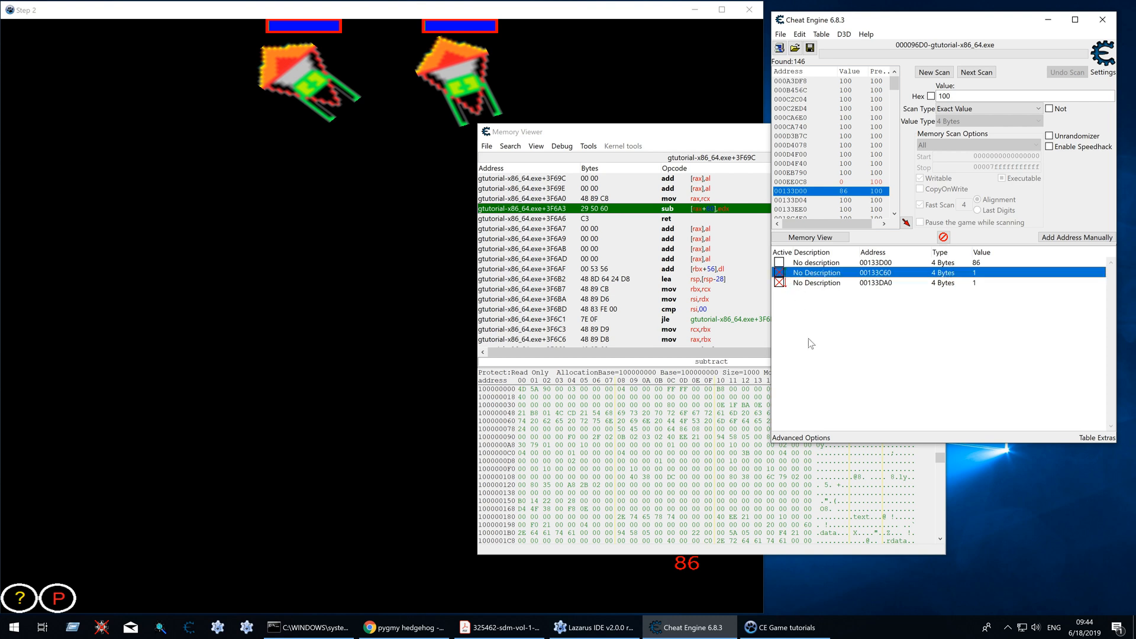
mouse_move(789, 282)
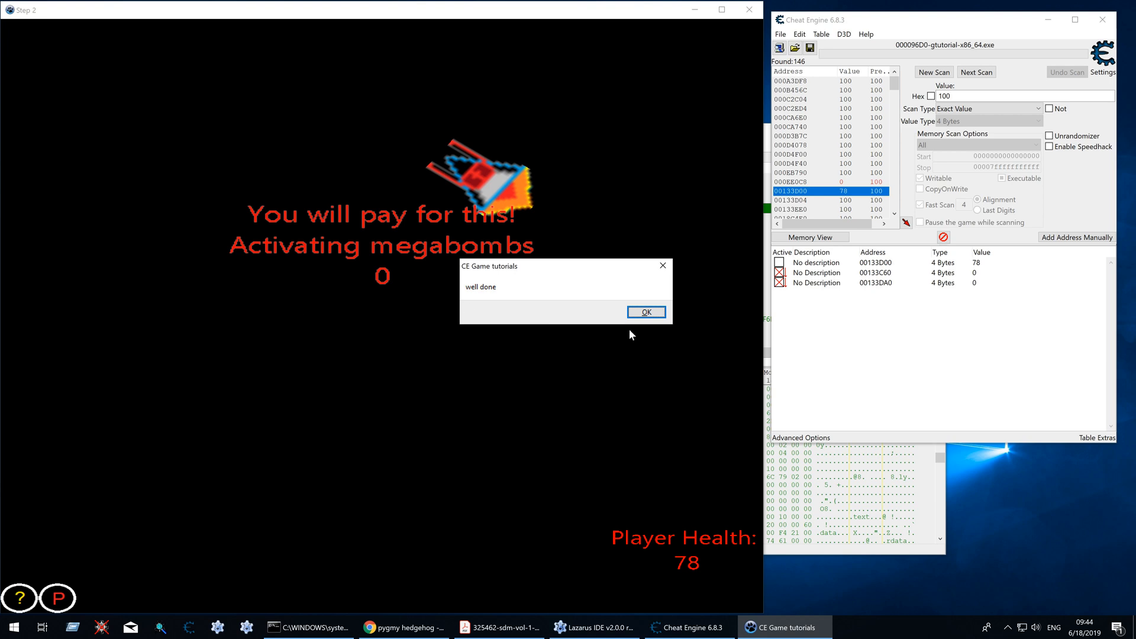
- Dismiss the 'well done' message so step 2 restarts with an empty table
click(644, 311)
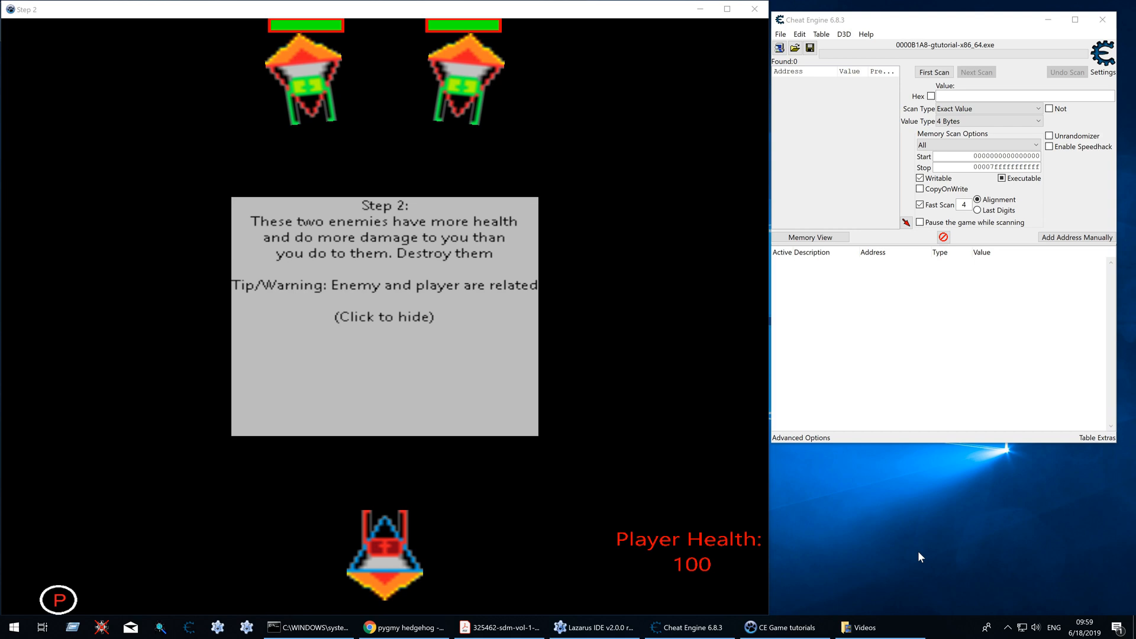
mouse_move(534, 177)
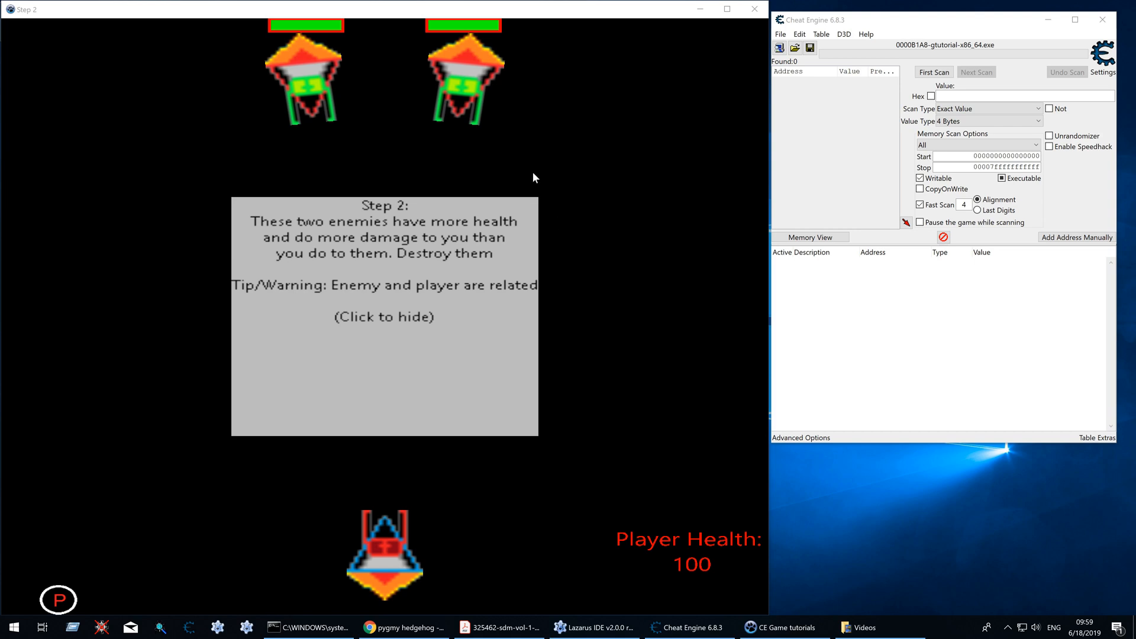
mouse_move(304, 76)
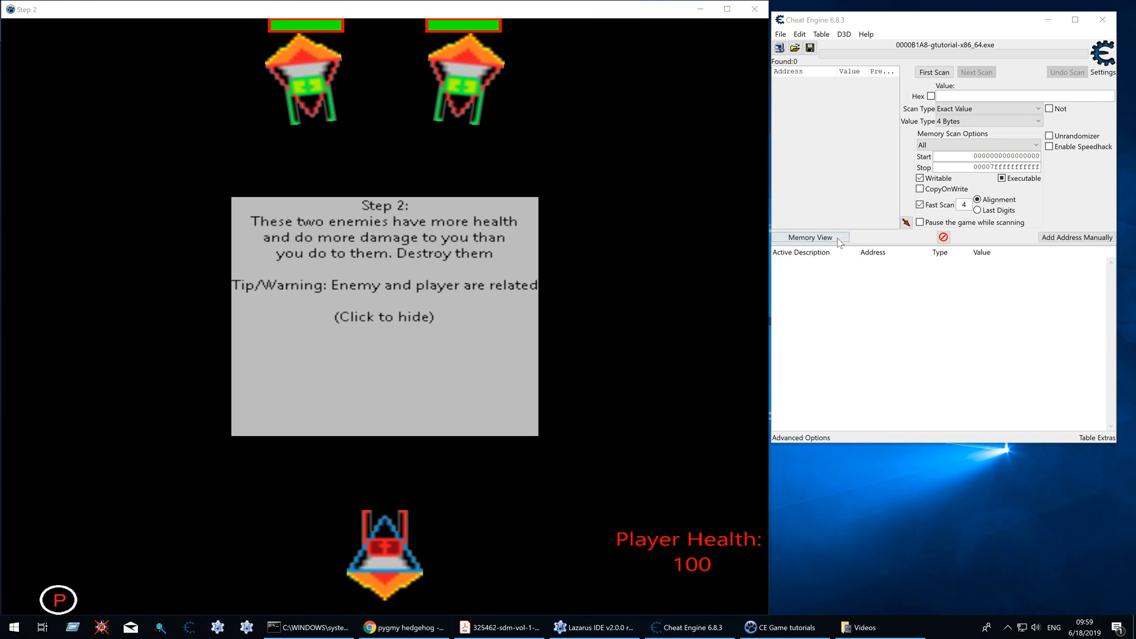
- Reattach to the restarted CE Game tutorials process and bring up options for the sub instruction
click(779, 48)
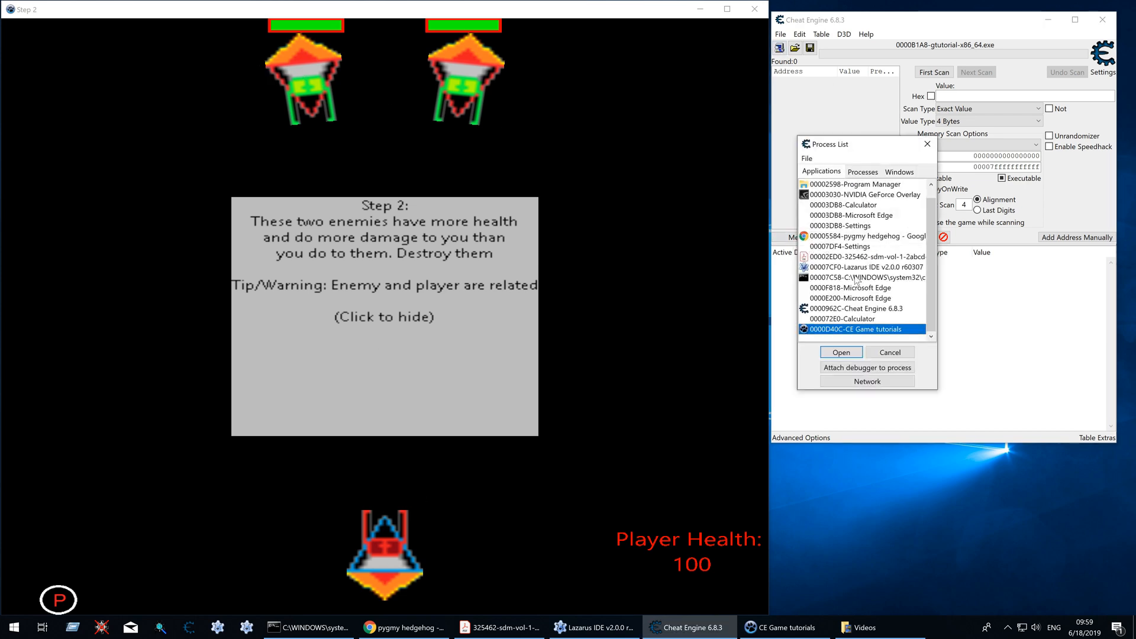
click(840, 352)
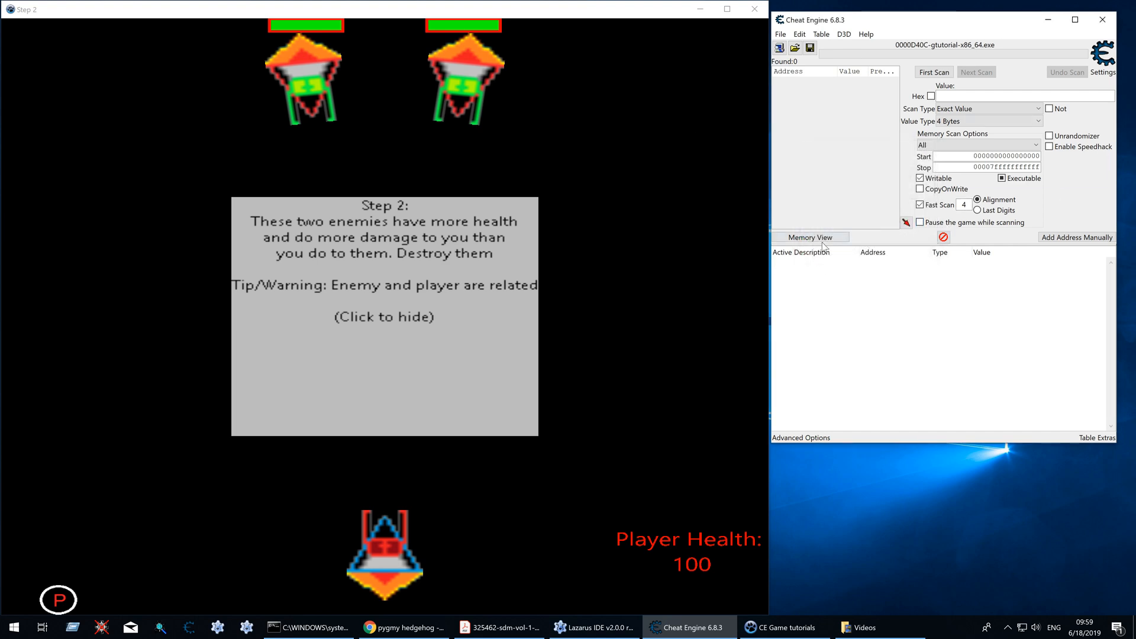
right_click(493, 247)
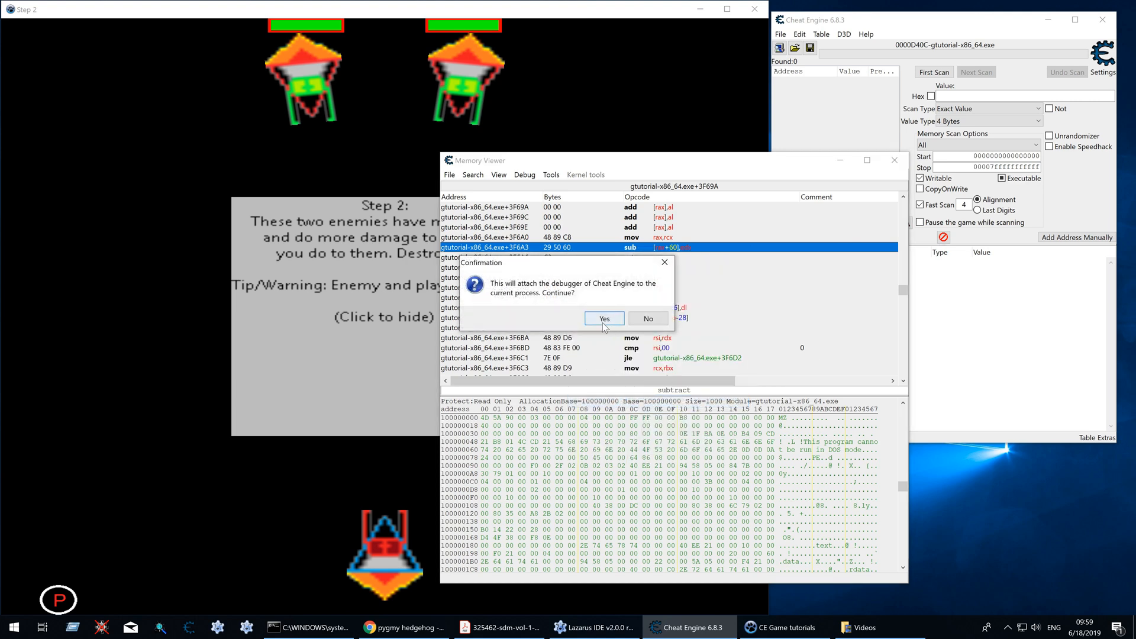
- Confirm attaching the debugger so changed addresses start being collected
click(604, 319)
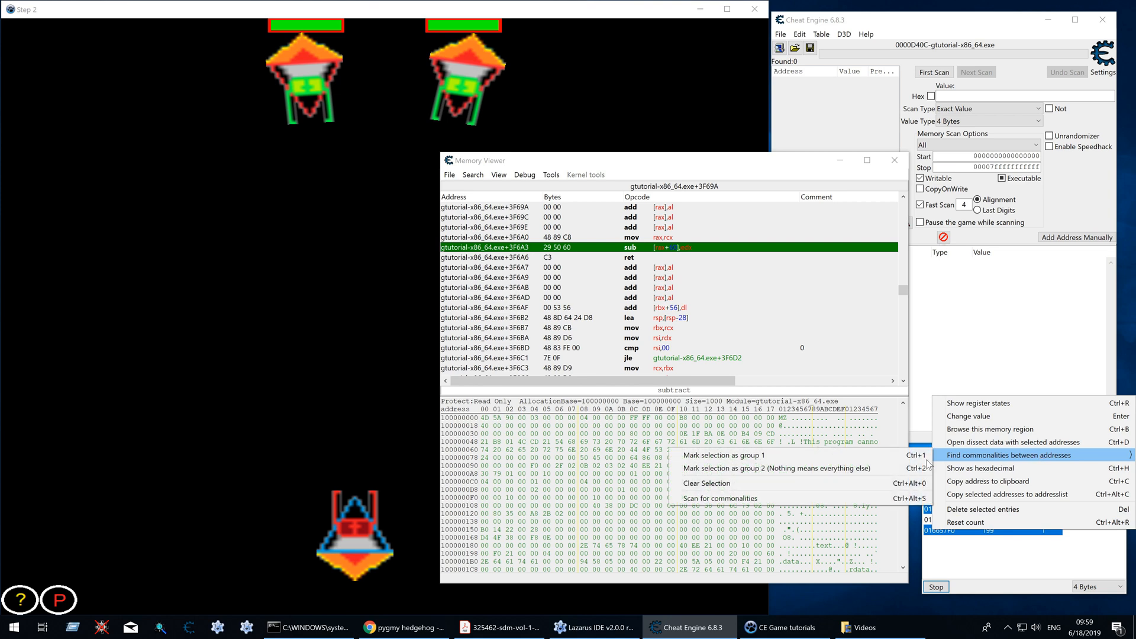
- Mark the player's address as group 1 and scan for commonalities against the enemy addresses
click(1006, 454)
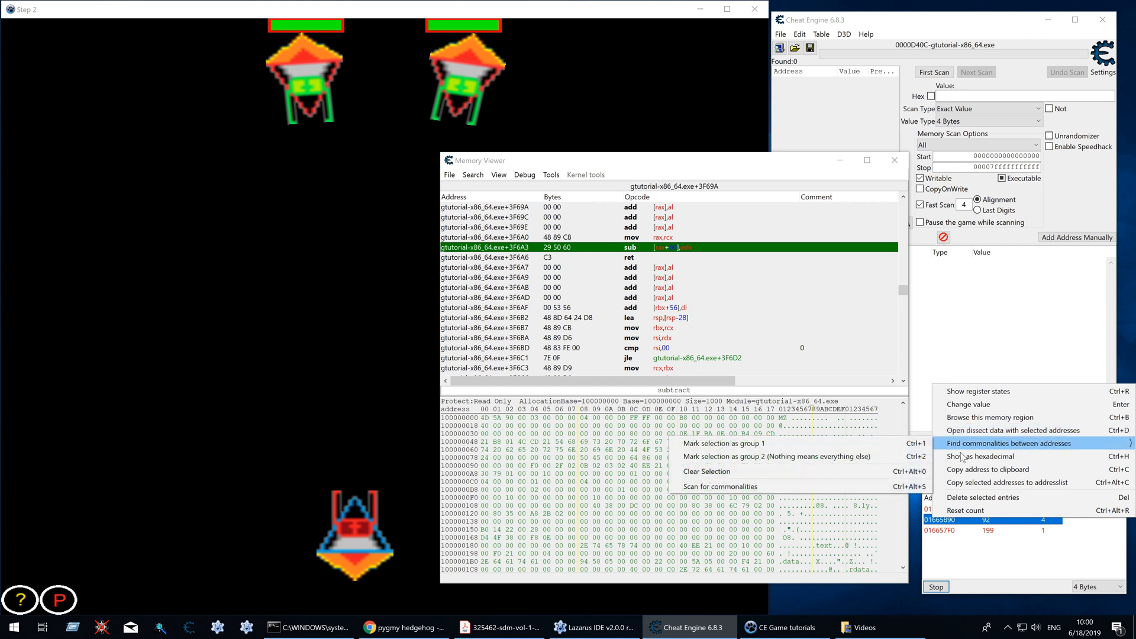
click(1013, 443)
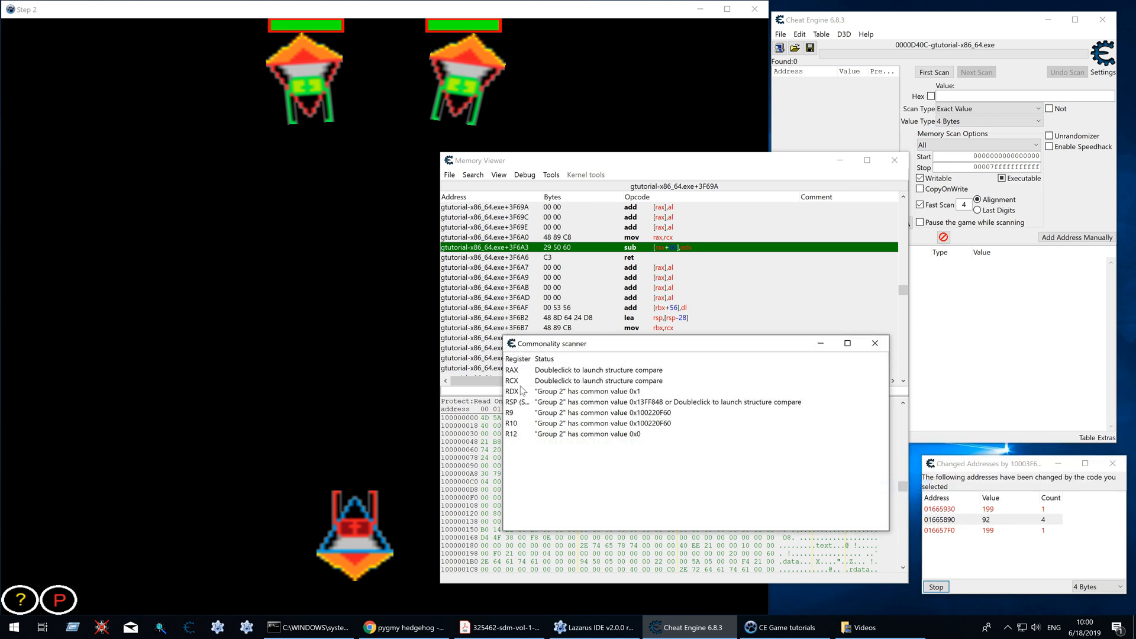
mouse_move(636, 399)
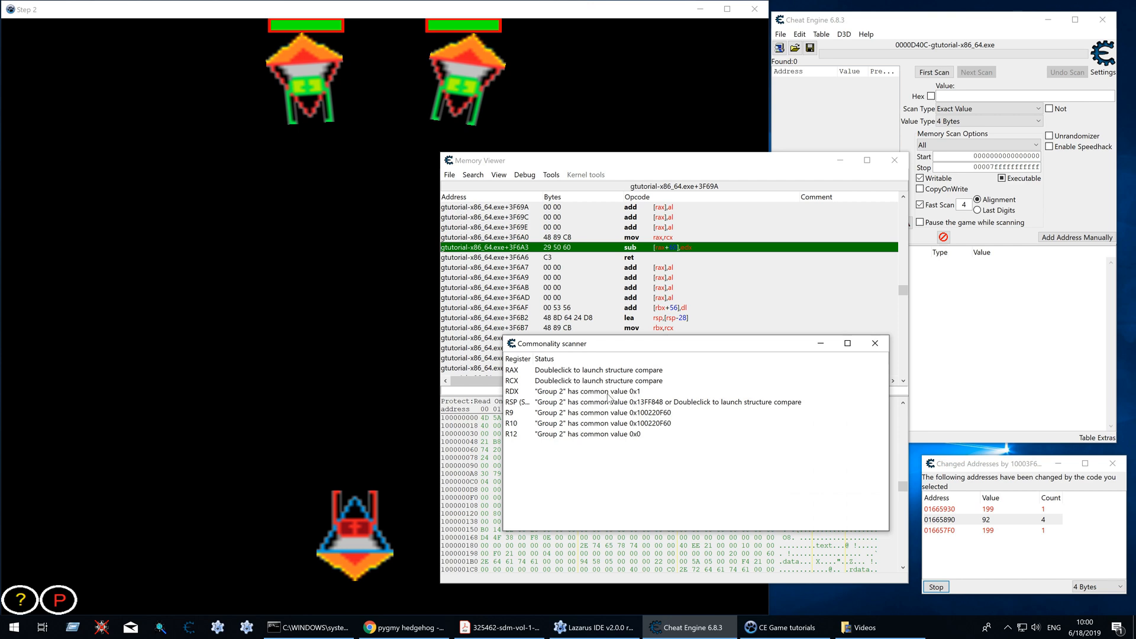
mouse_move(659, 251)
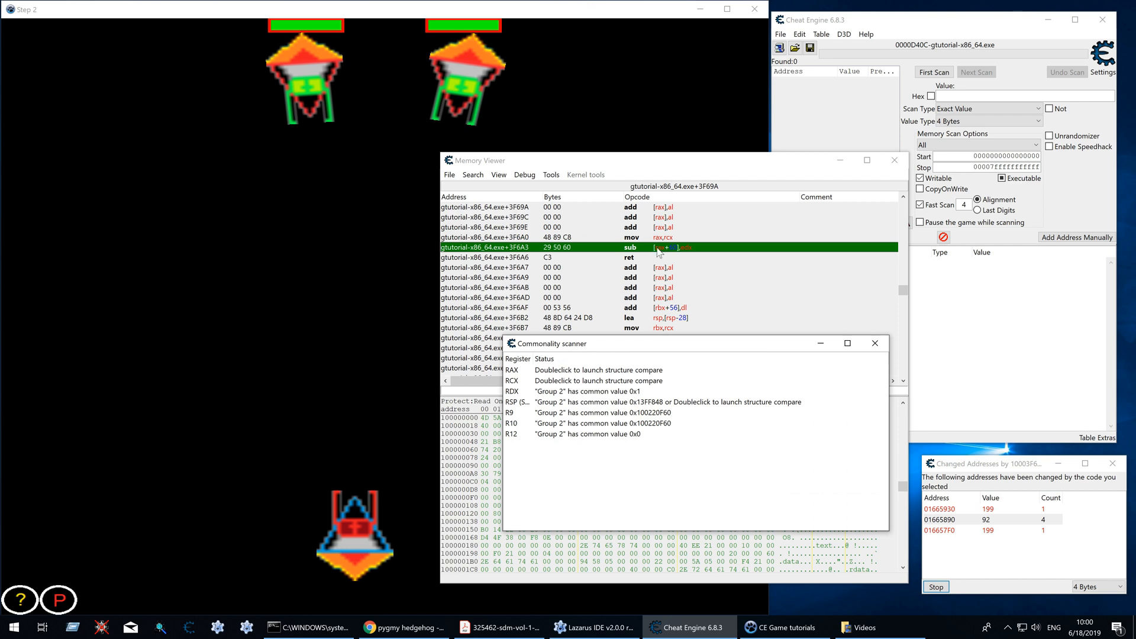
mouse_move(580, 376)
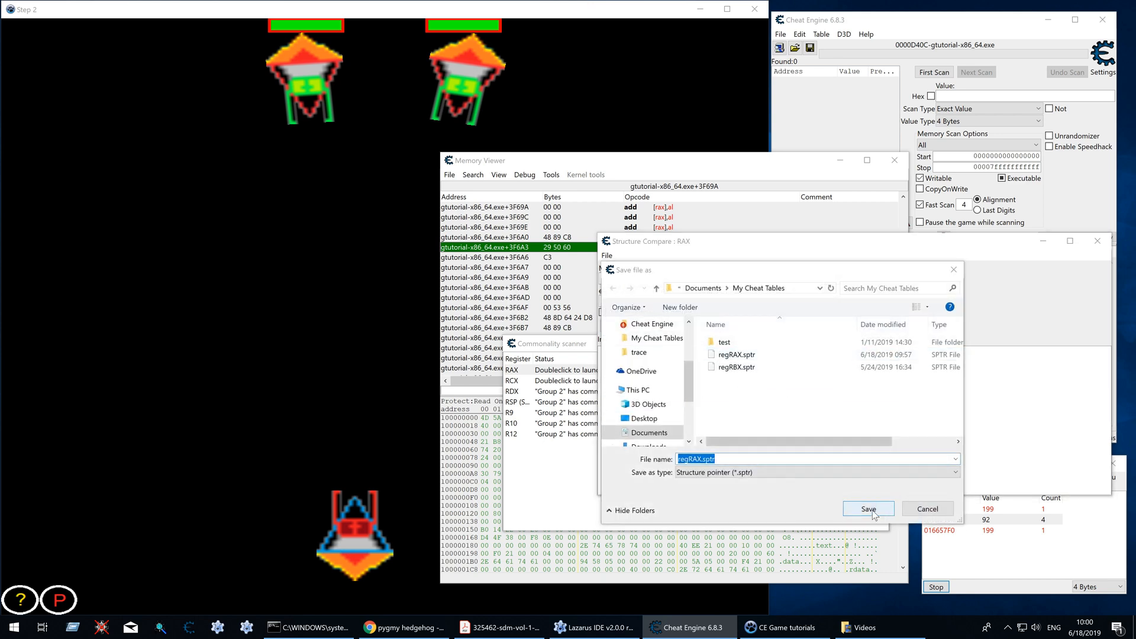
- Save the RAX structure file, reveal the second enemy column and inspect offset 64 (100 vs 200)
click(867, 508)
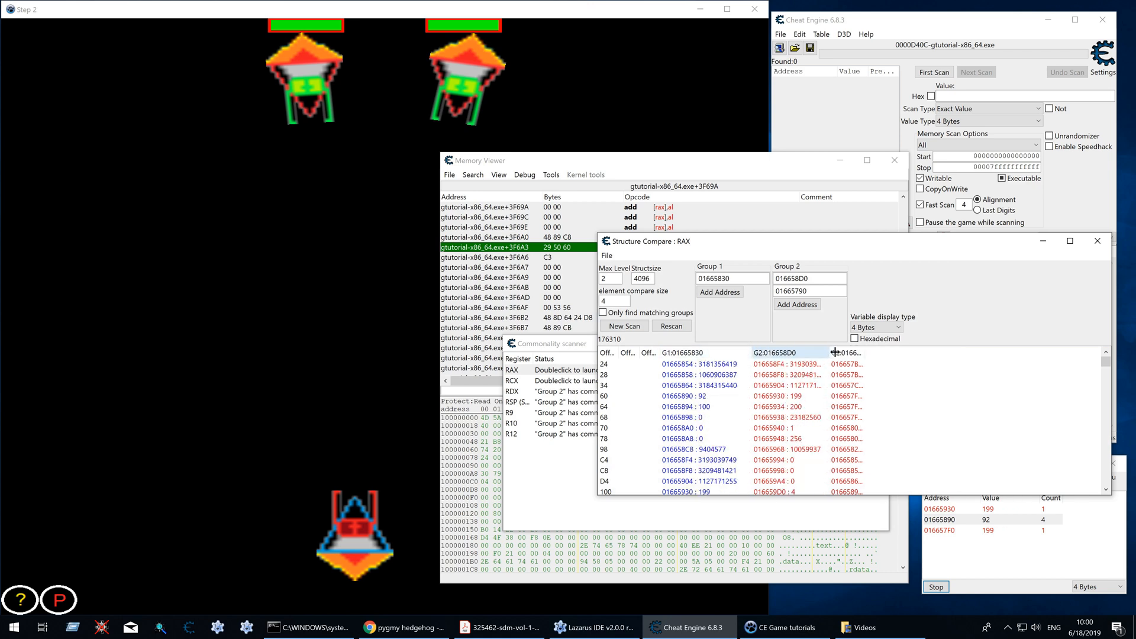
click(796, 304)
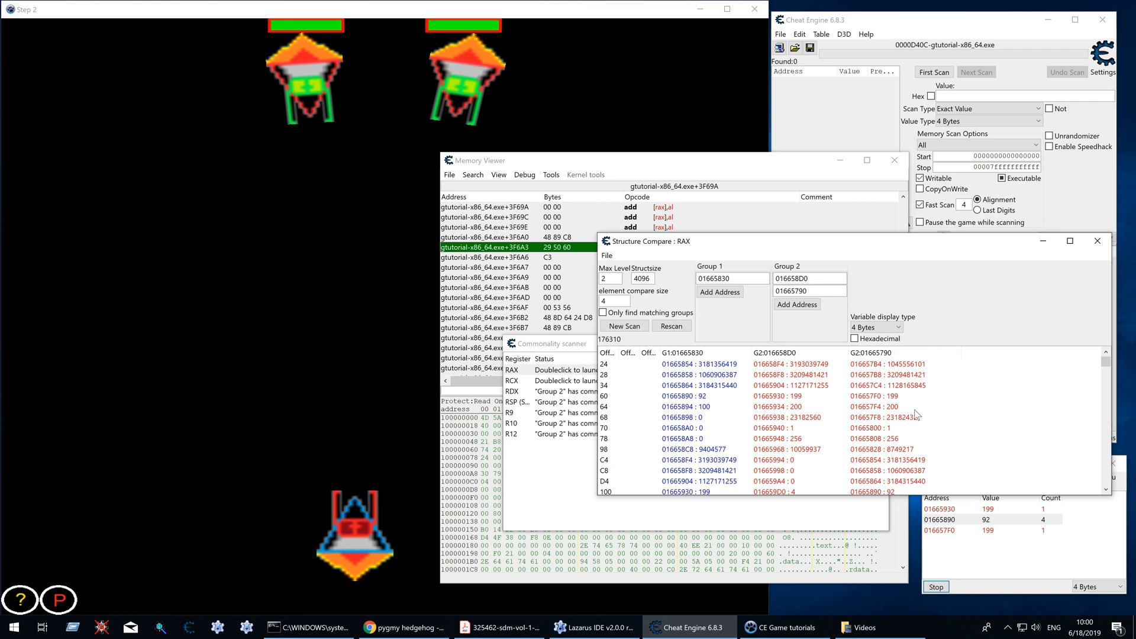
mouse_move(802, 411)
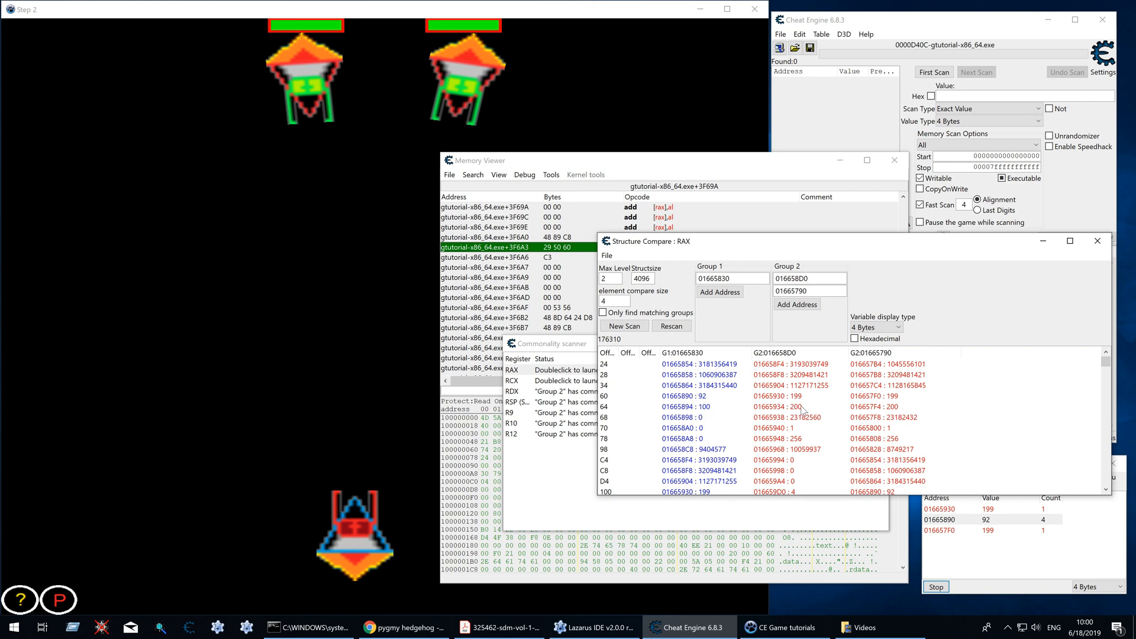
click(724, 406)
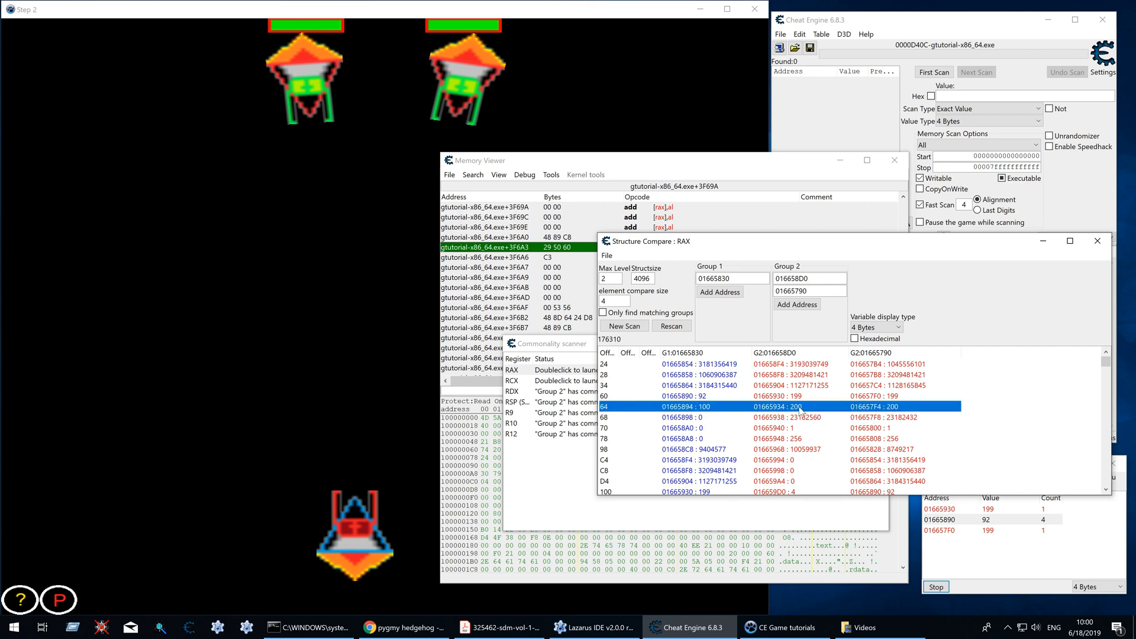
mouse_move(721, 416)
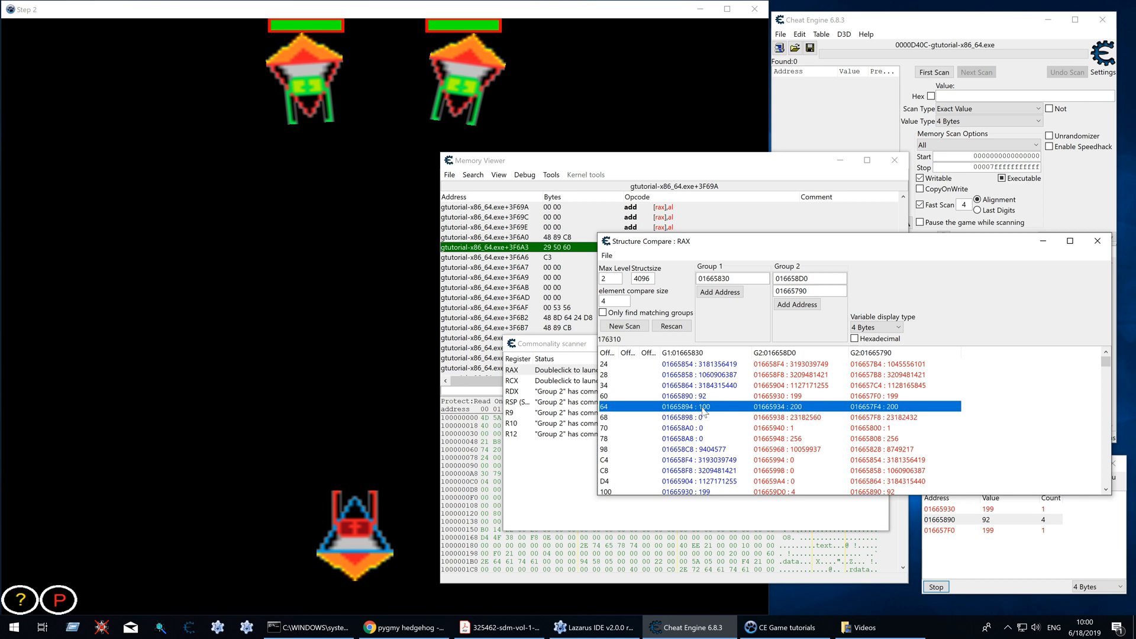
mouse_move(815, 407)
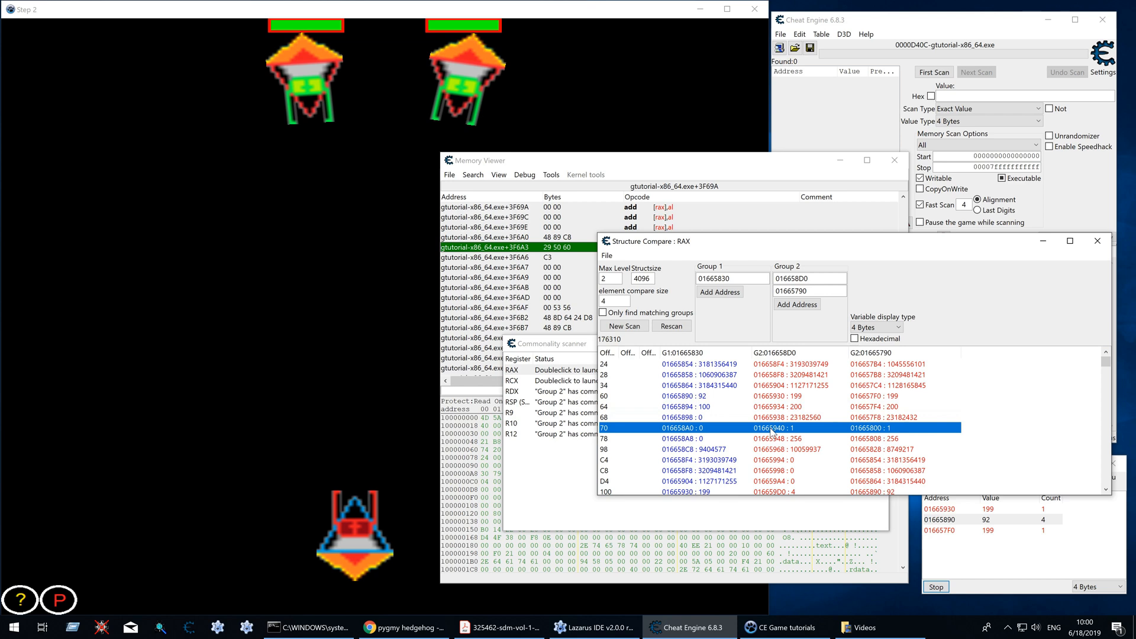
mouse_move(806, 431)
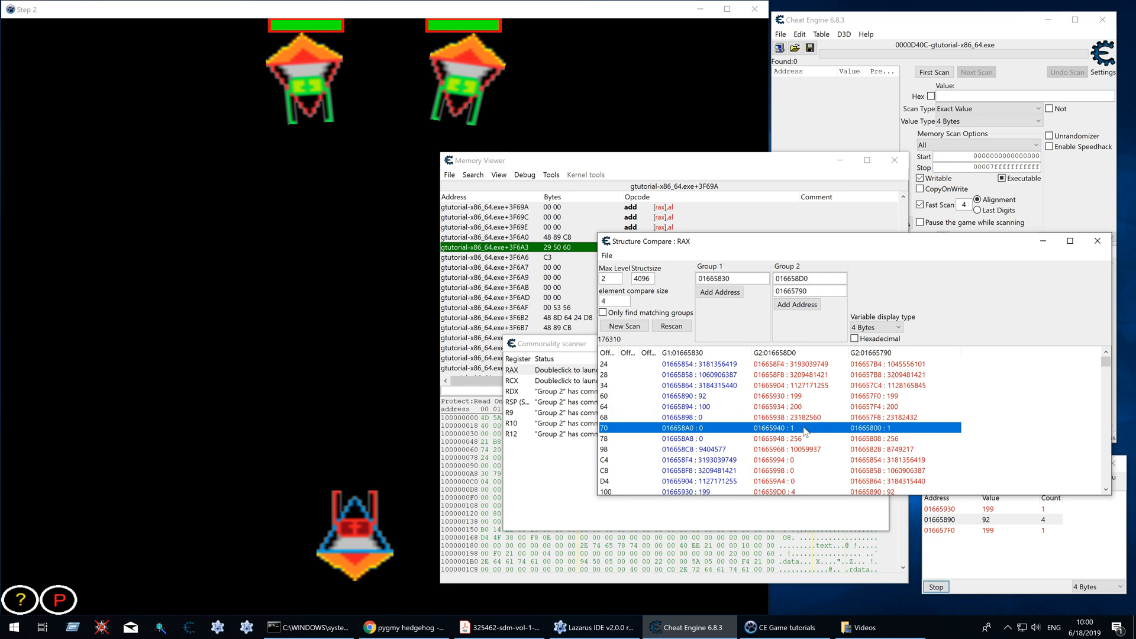
mouse_move(739, 433)
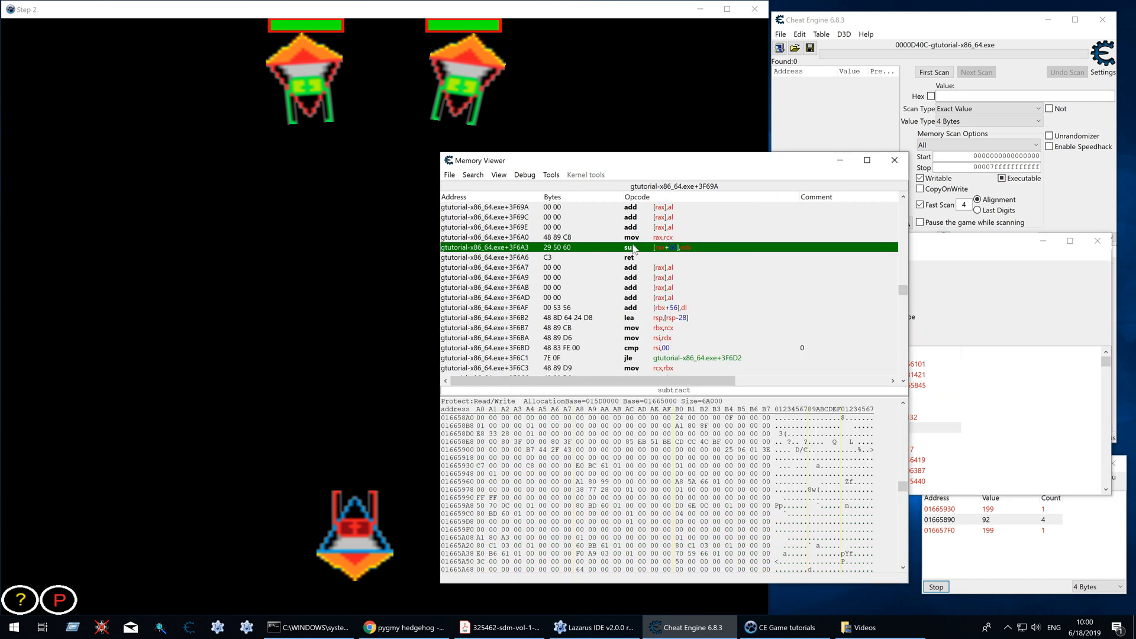
- Generate a code injection template hooking sub [rax+60],edx at gtutorial-x86_64.exe+3F6A3
click(652, 248)
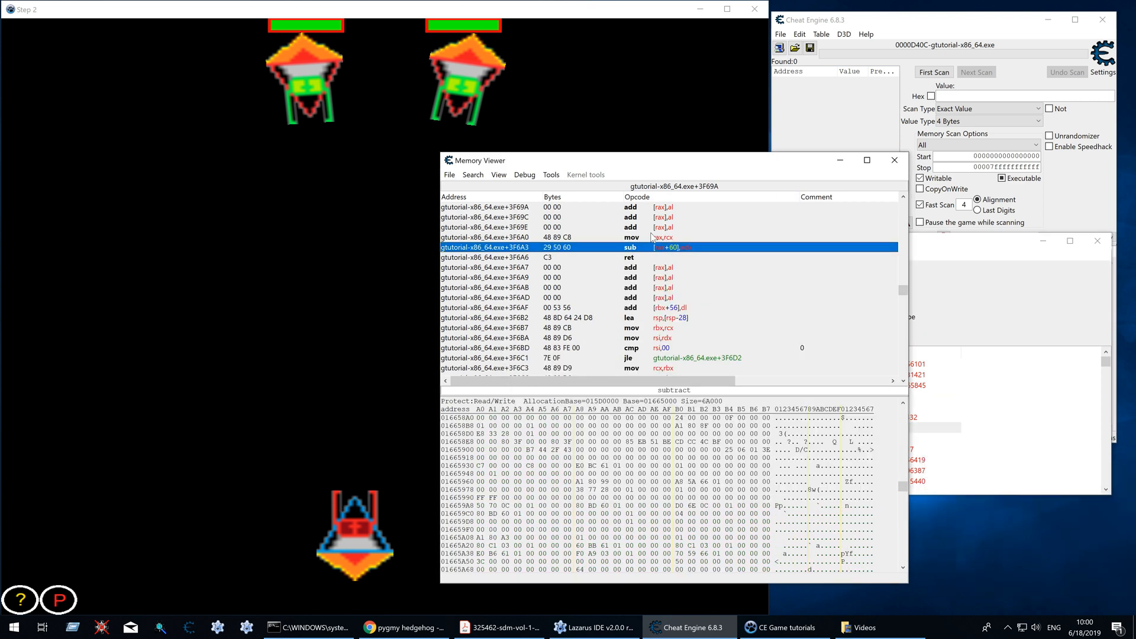
click(550, 175)
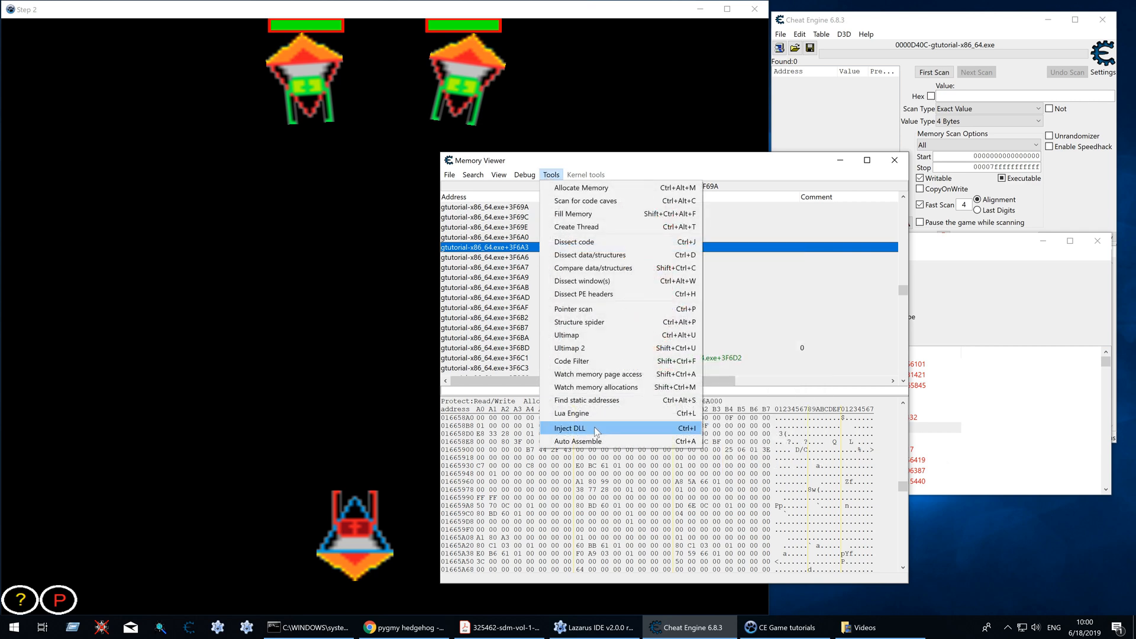
click(577, 440)
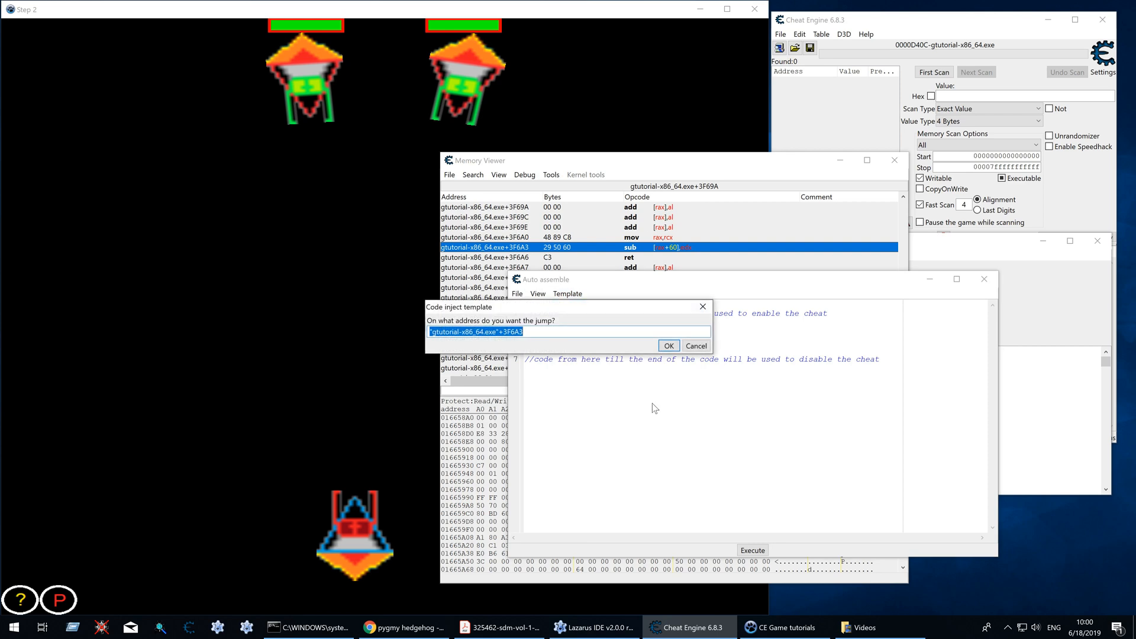
click(668, 346)
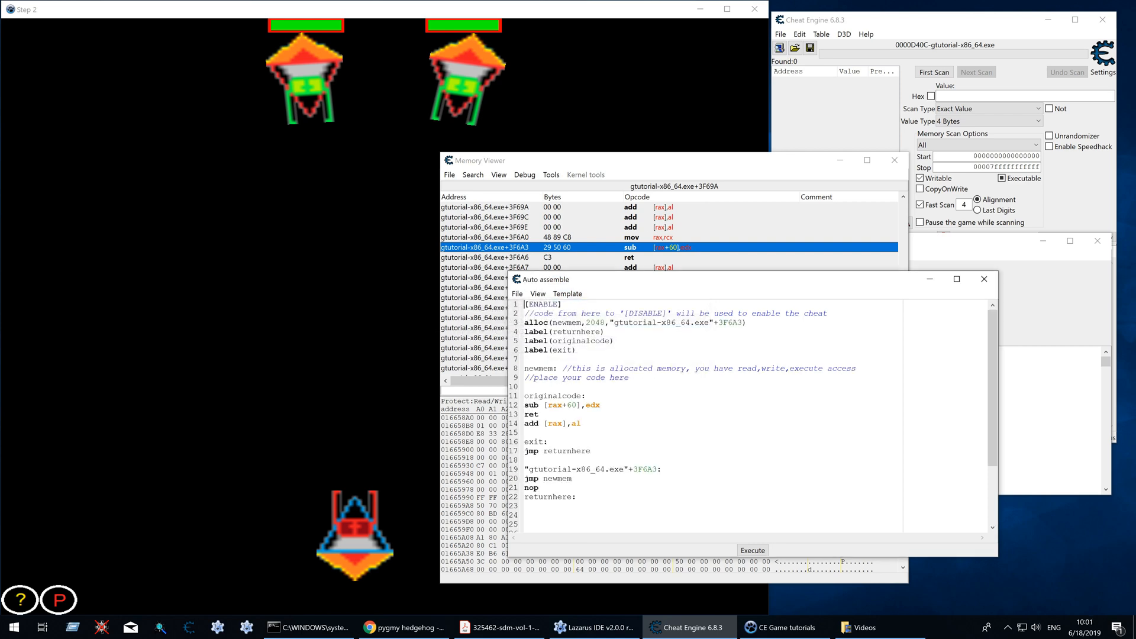
- Strip the template's returnhere/exit code so newmem ends with the original sub followed by ret
double_click(547, 424)
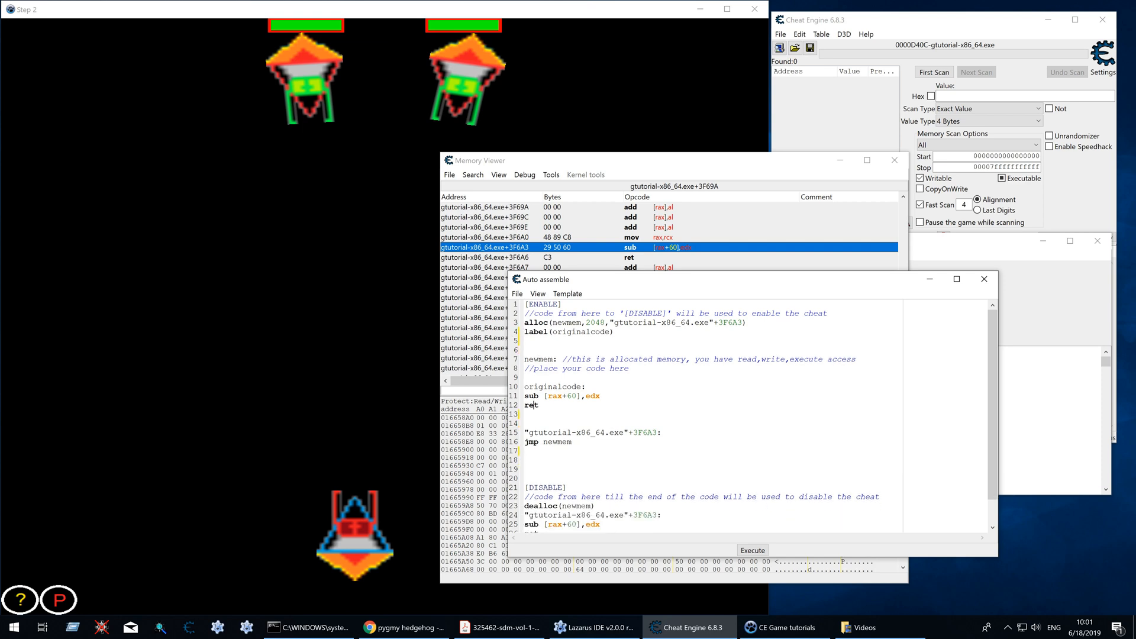
click(629, 368)
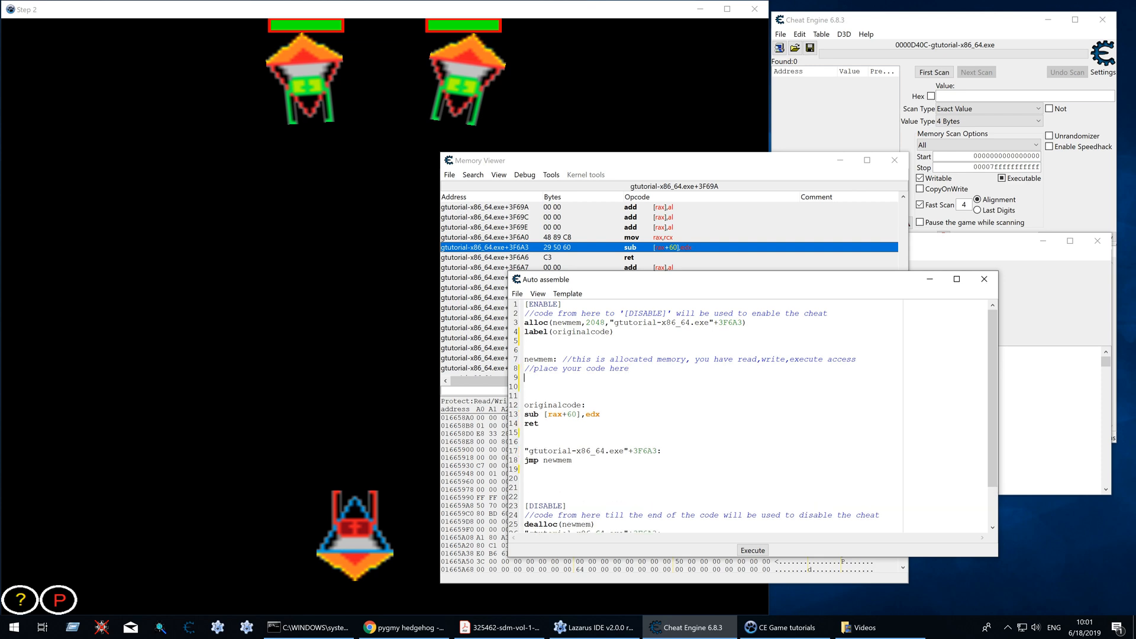
- Write cmp [rax+70],1 / je enemy / mov [rax+60],#100000 to give the player 100000 health
text(cmp [rax+70)
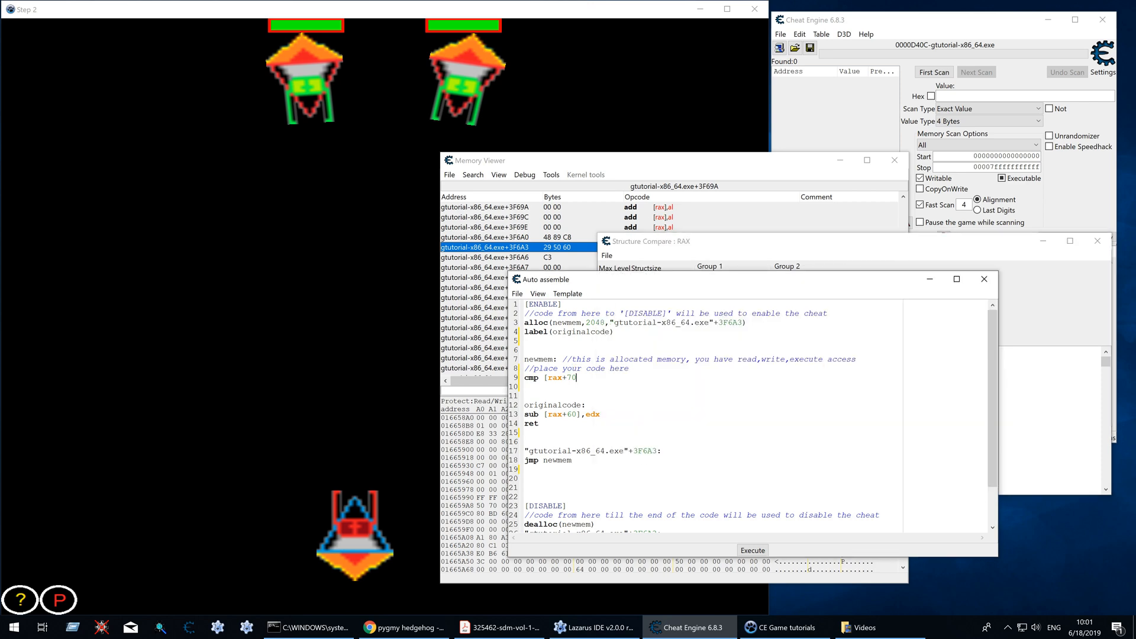
text(,1)
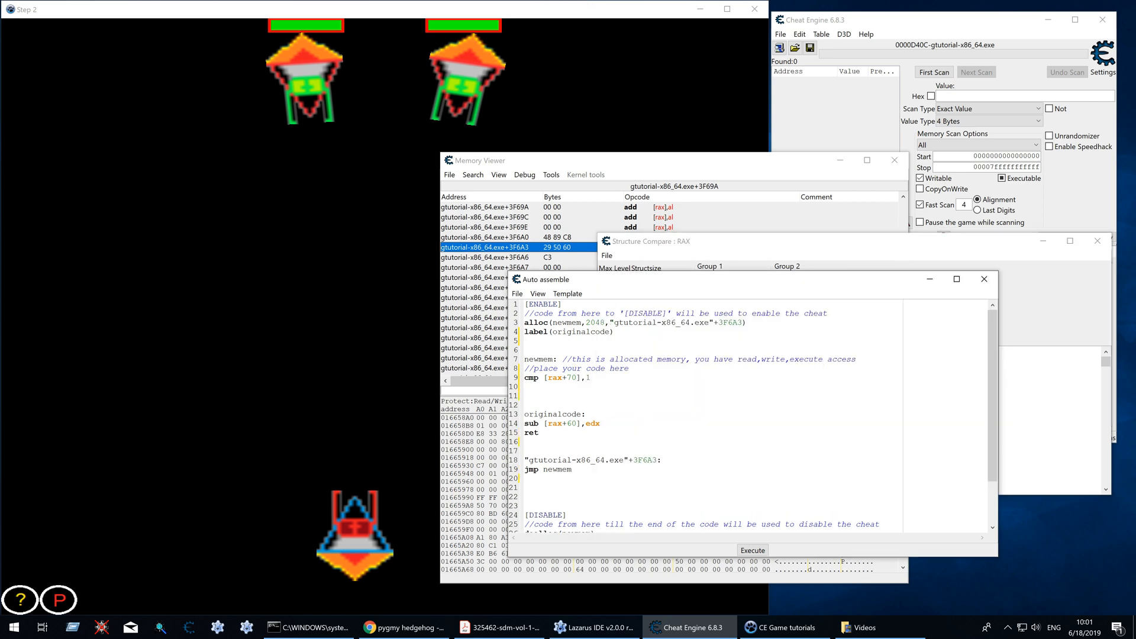
text(je enemy)
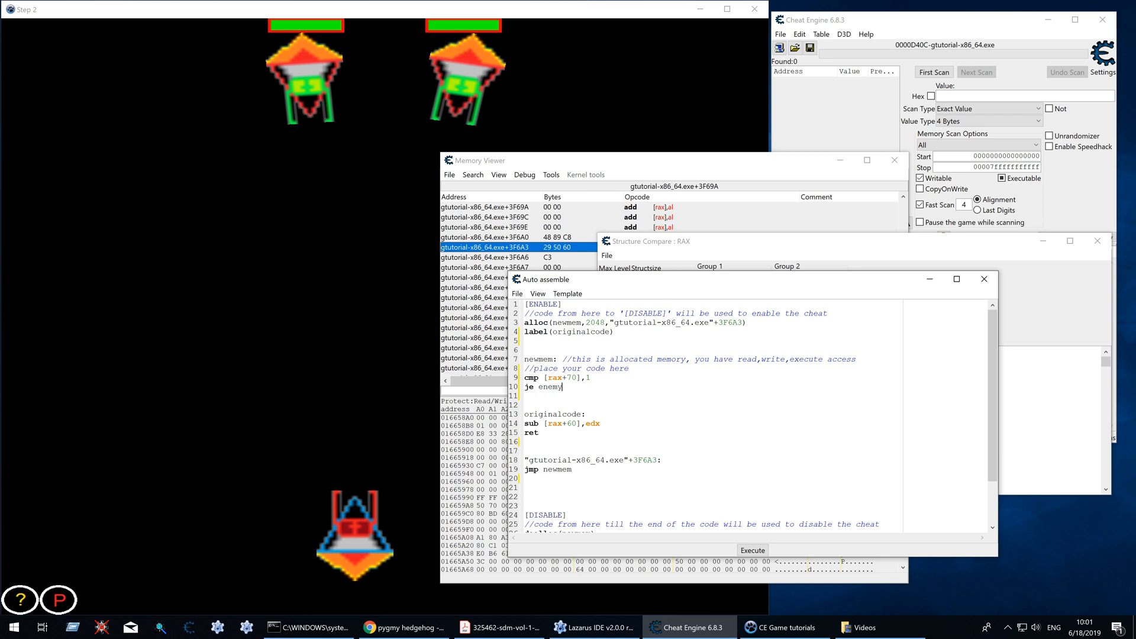
text(mc)
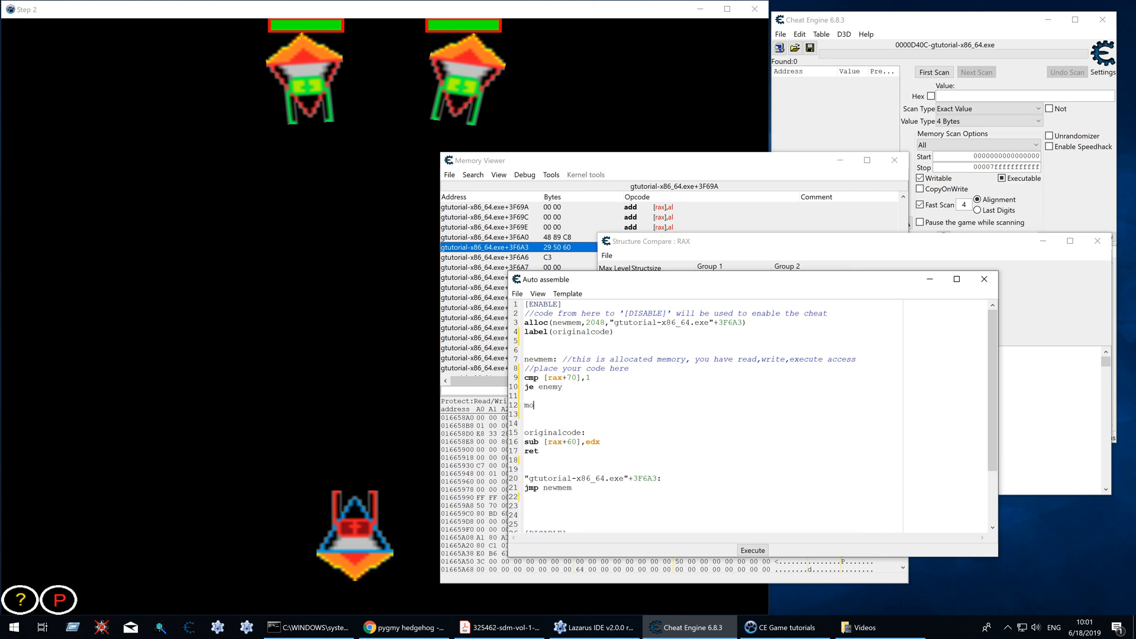
text(v [rax+)
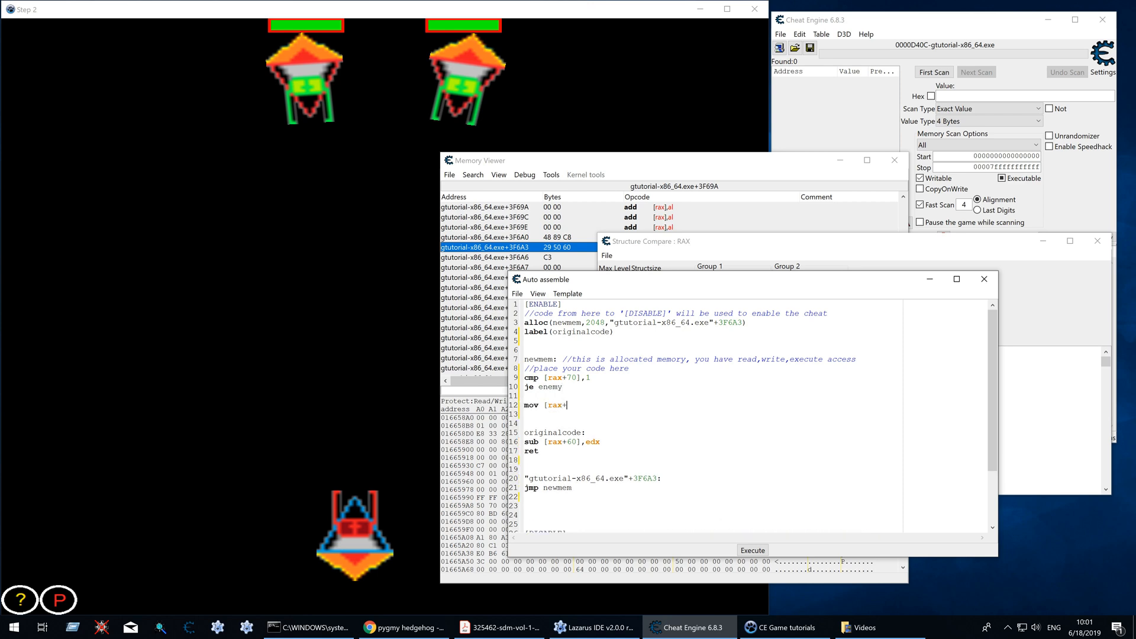
text(60],#)
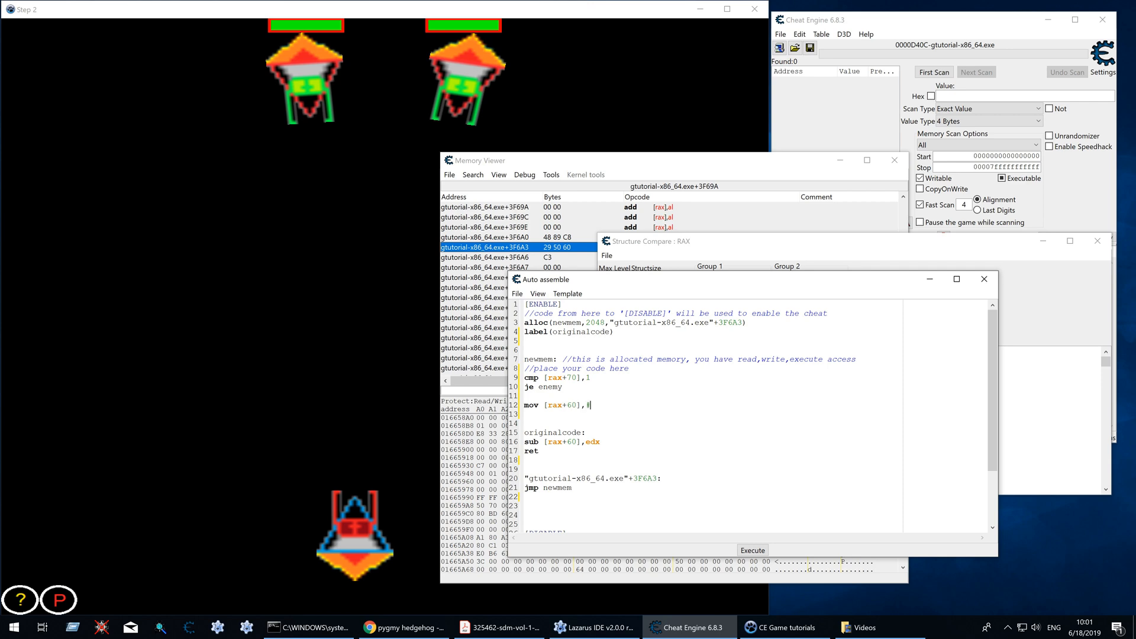
text(100000)
click(711, 414)
text(ret)
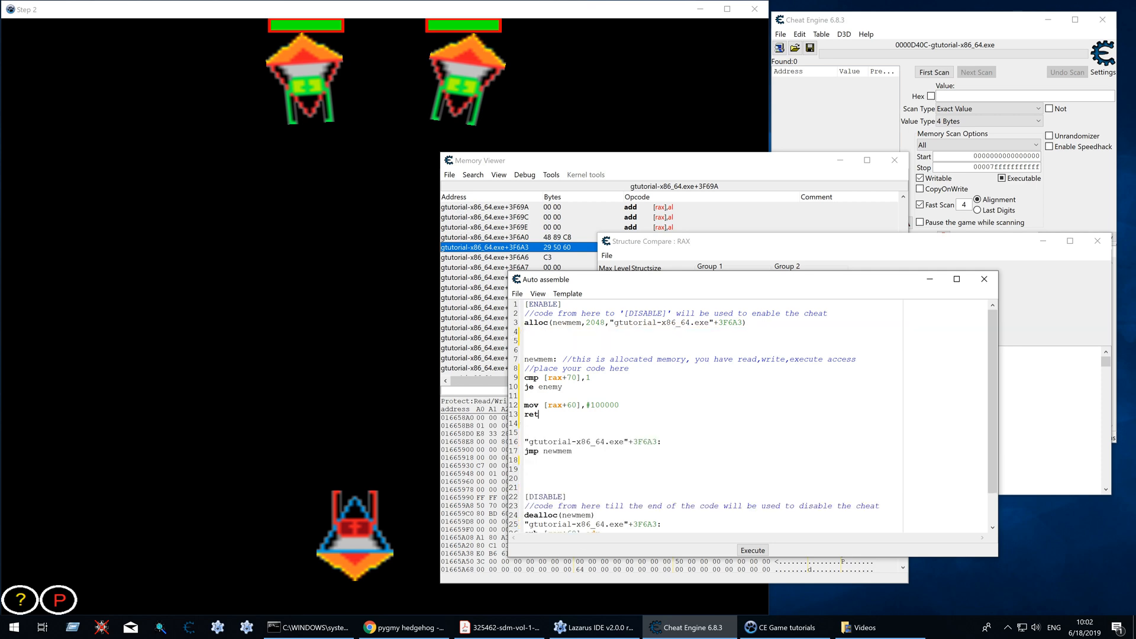
- Add the enemy: label with mov [rax+60],0 so enemies get 0 health, each branch ending in ret
text(enym:)
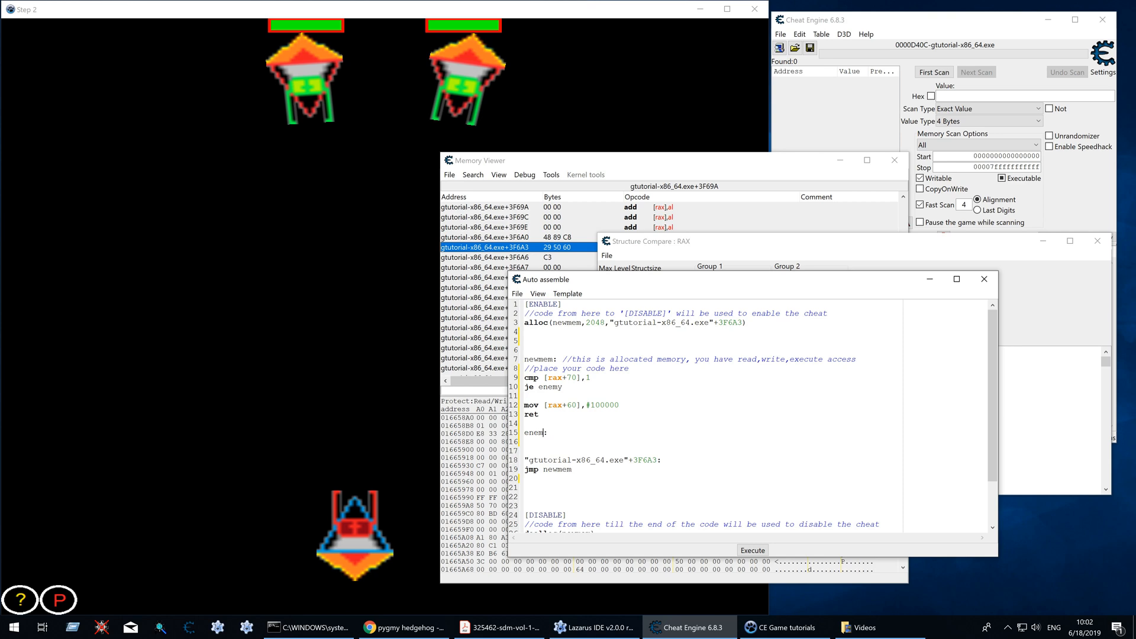
text(y)
text(mov )
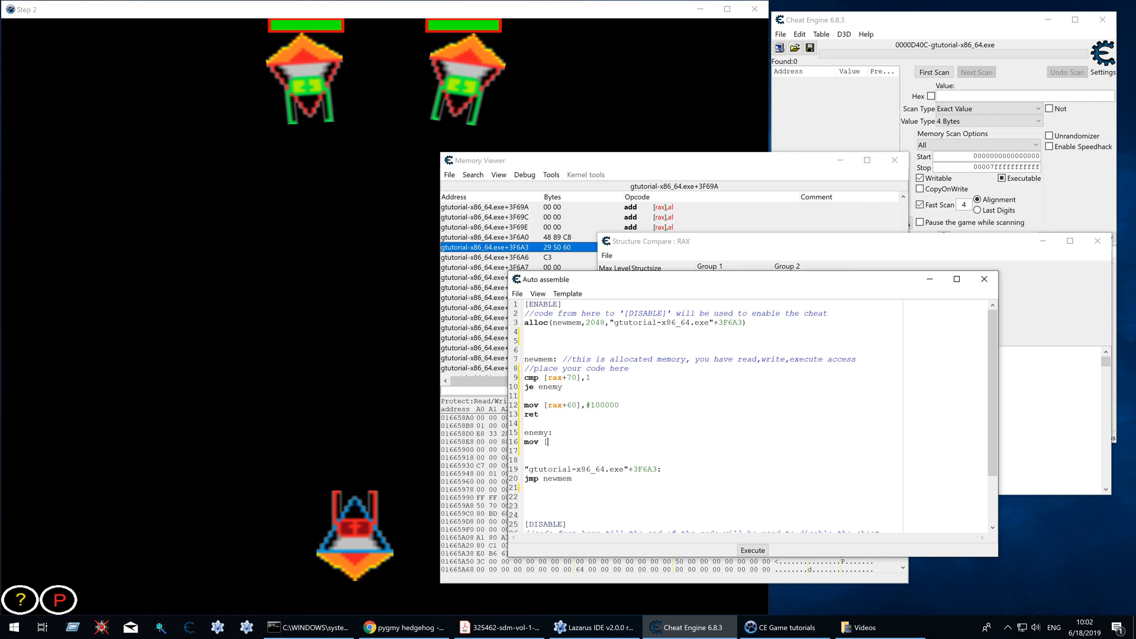
text([rax+60],0)
click(711, 450)
text(ret)
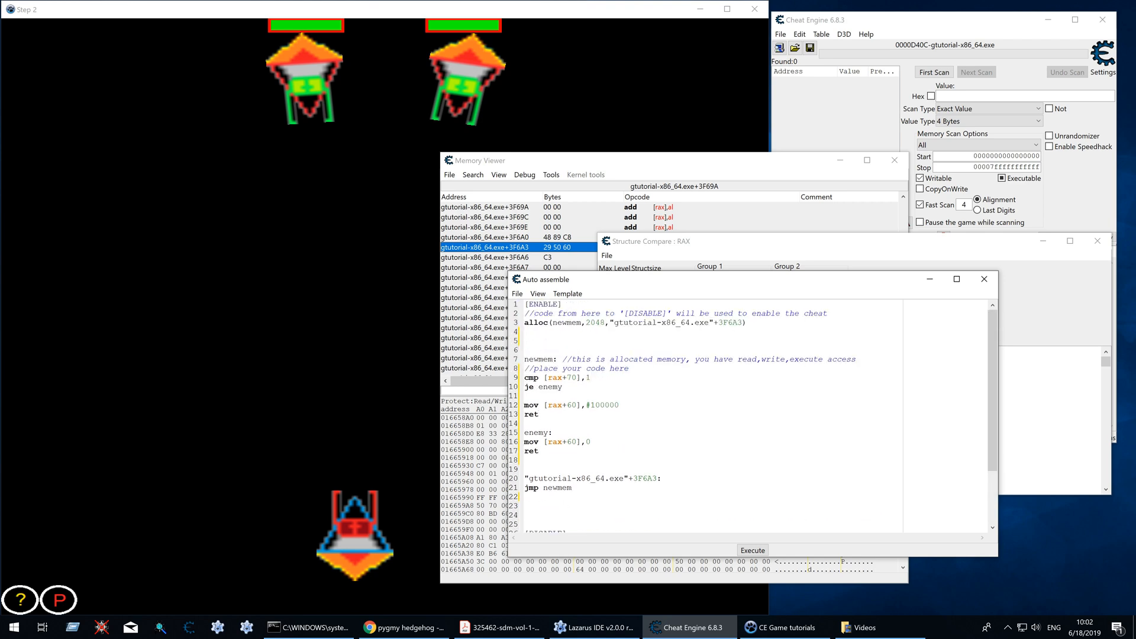
click(518, 293)
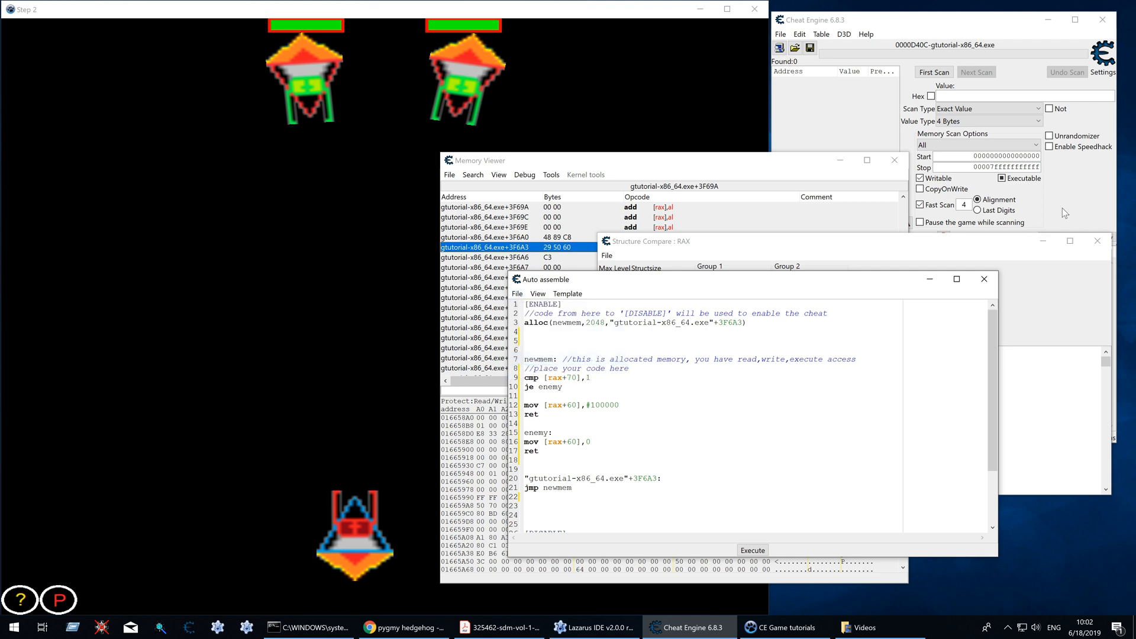
- Activate the Auto Assemble script in the cheat table, winning Step 2 and proceeding to Step 3
click(752, 550)
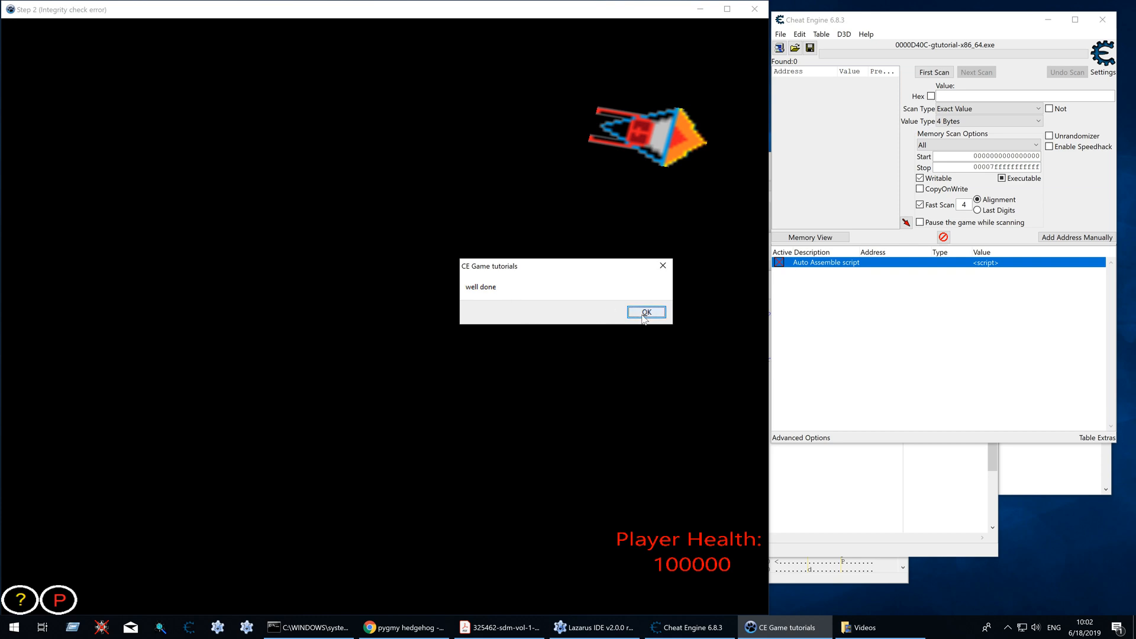
click(645, 312)
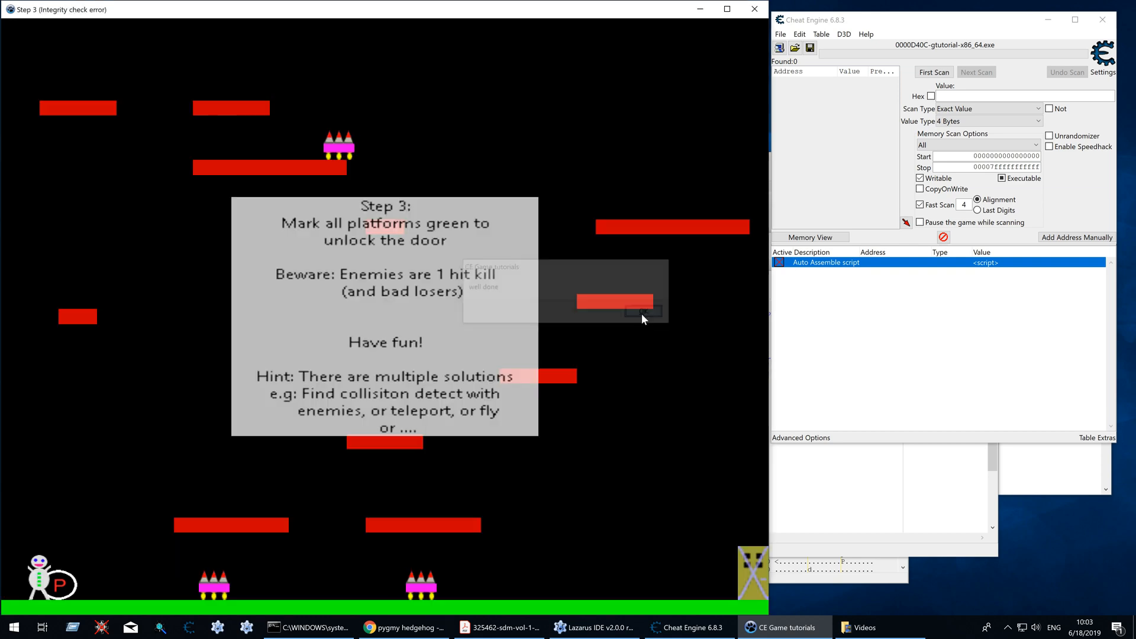